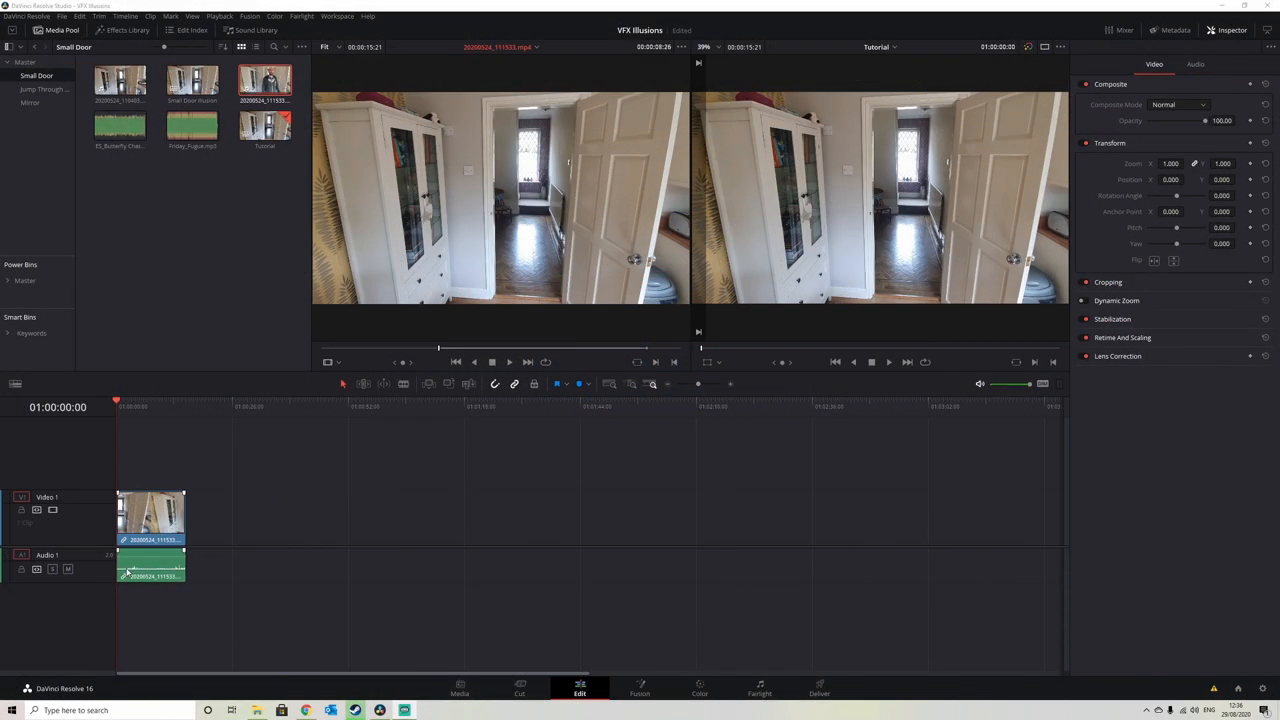
{"action": "mouse_move", "coordinate": [230, 548]}
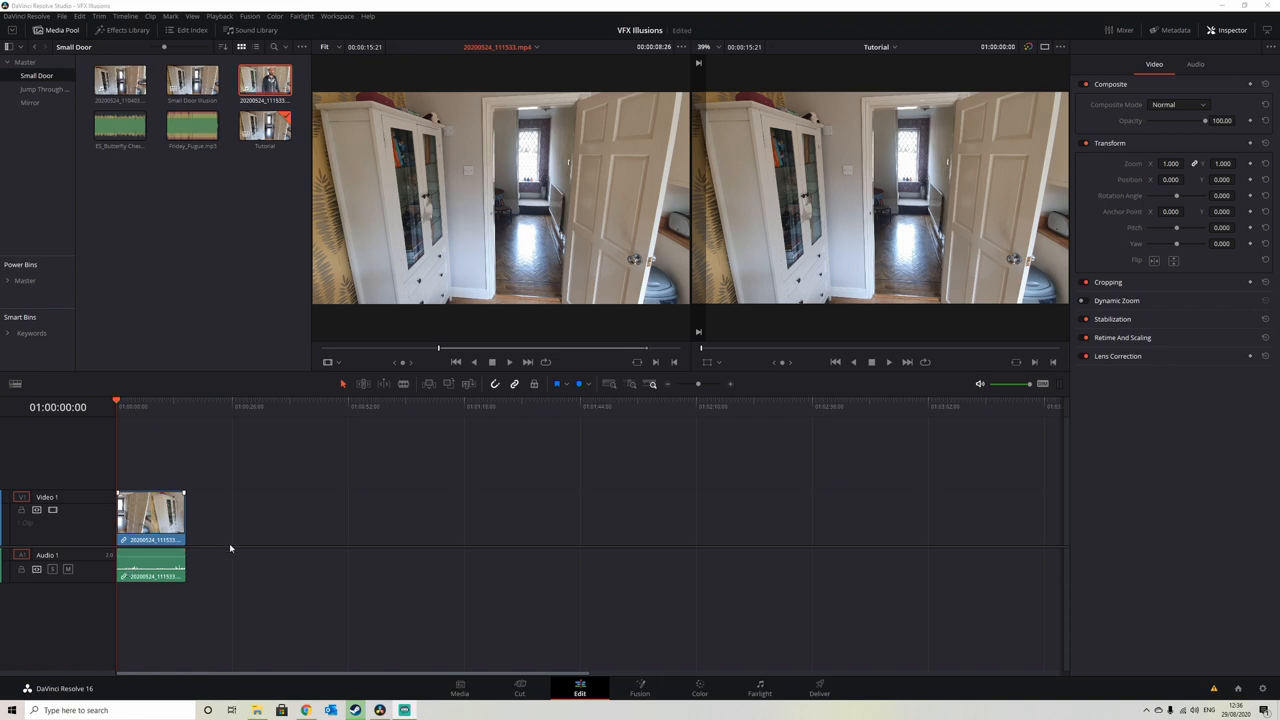
{"action": "mouse_move", "coordinate": [254, 541]}
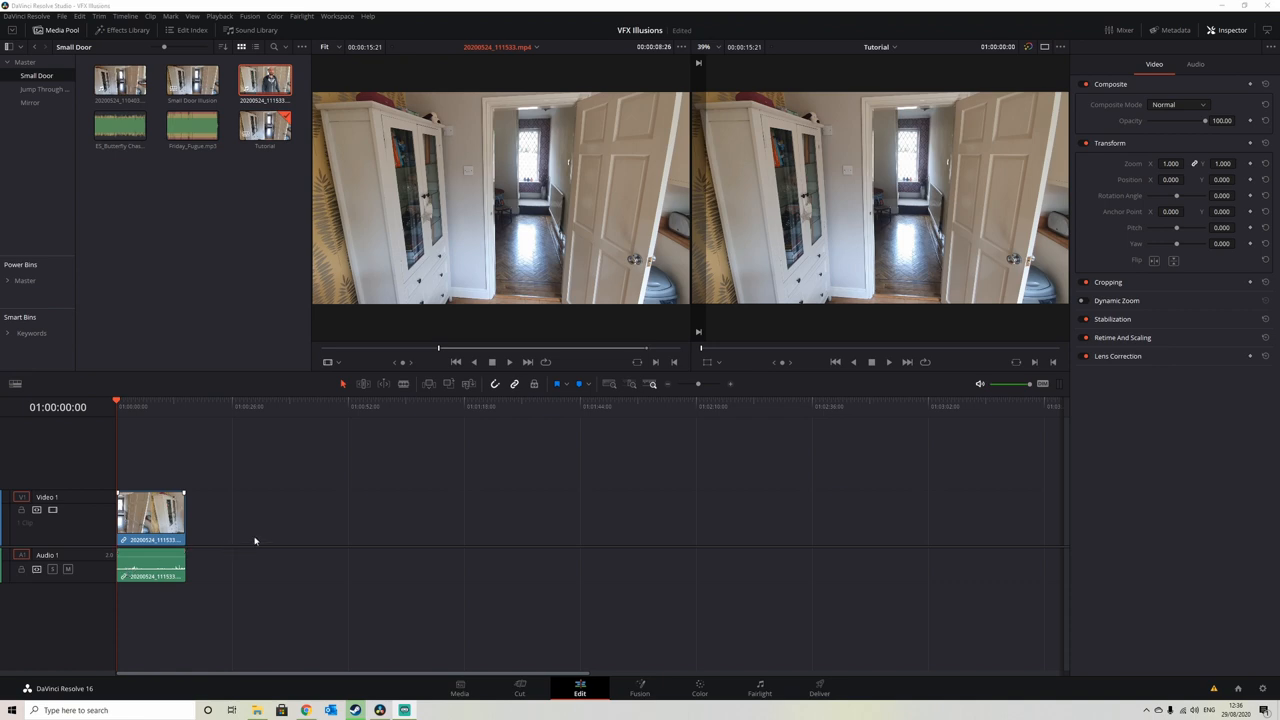
{"action": "mouse_move", "coordinate": [368, 524]}
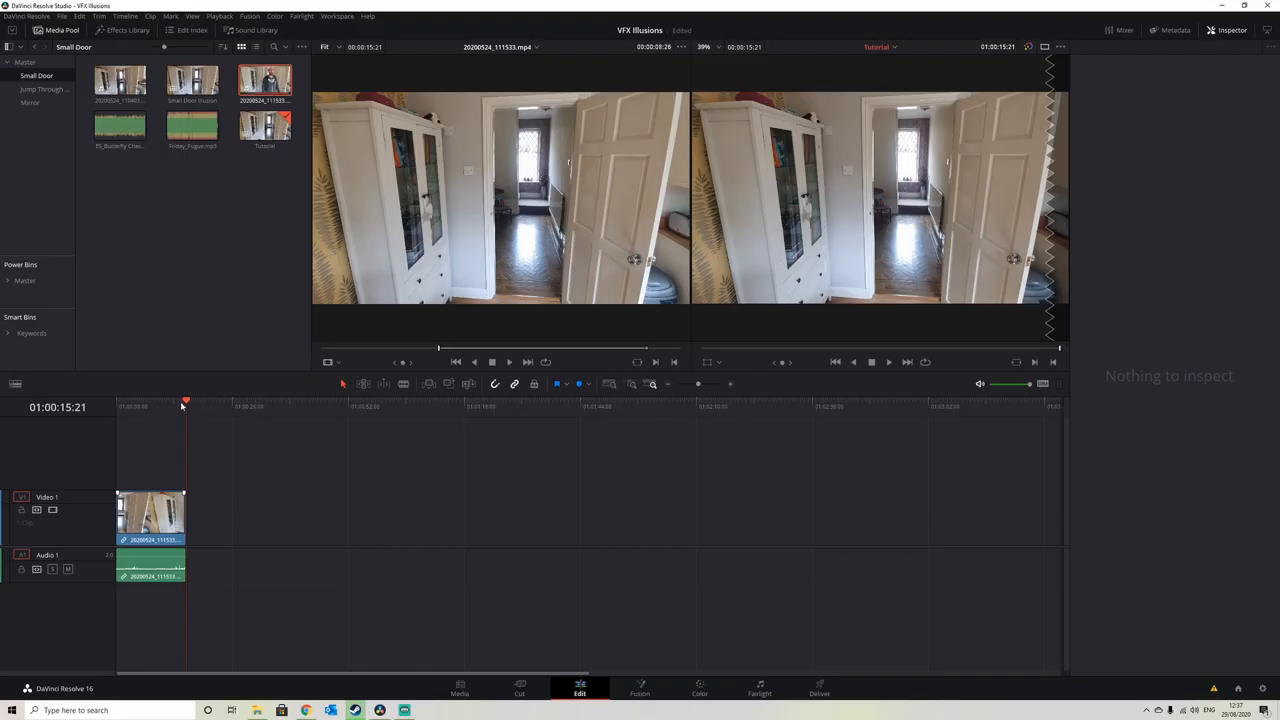
Blade the walking clip at about 01:00:03:14, where the man enters the doorway.
{"action": "left_click", "coordinate": [147, 405]}
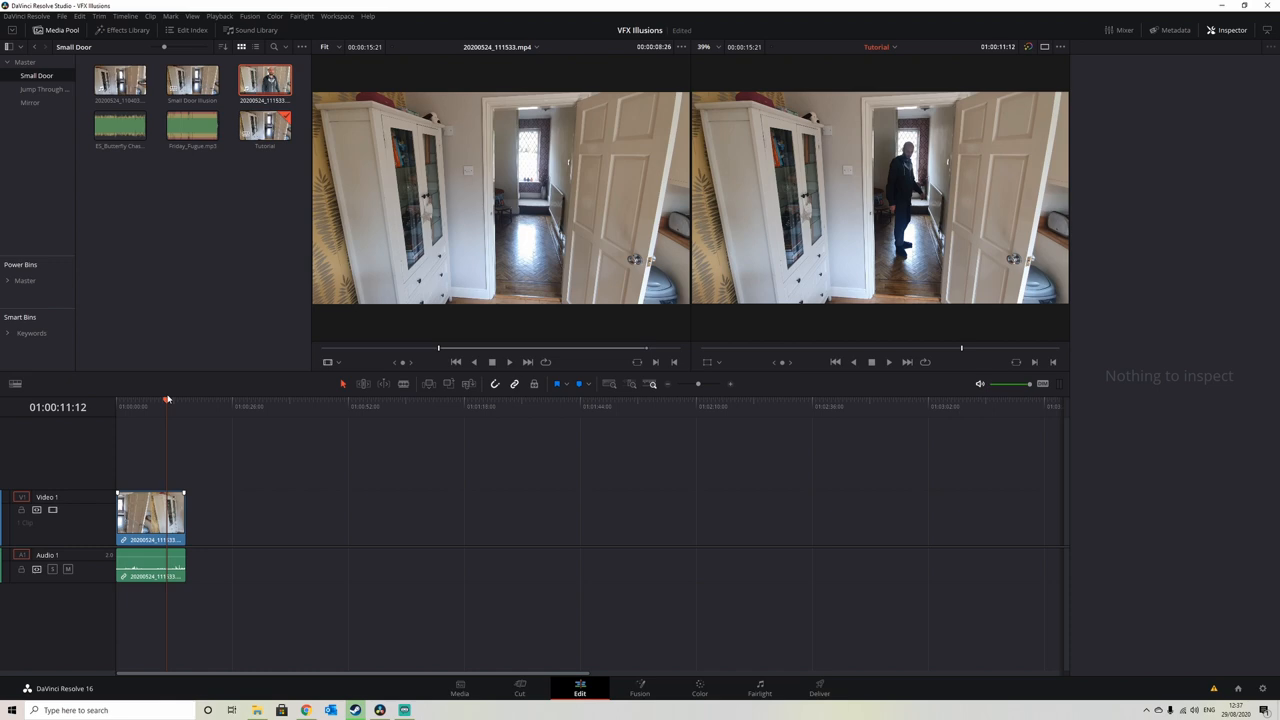
{"action": "left_click", "coordinate": [128, 407]}
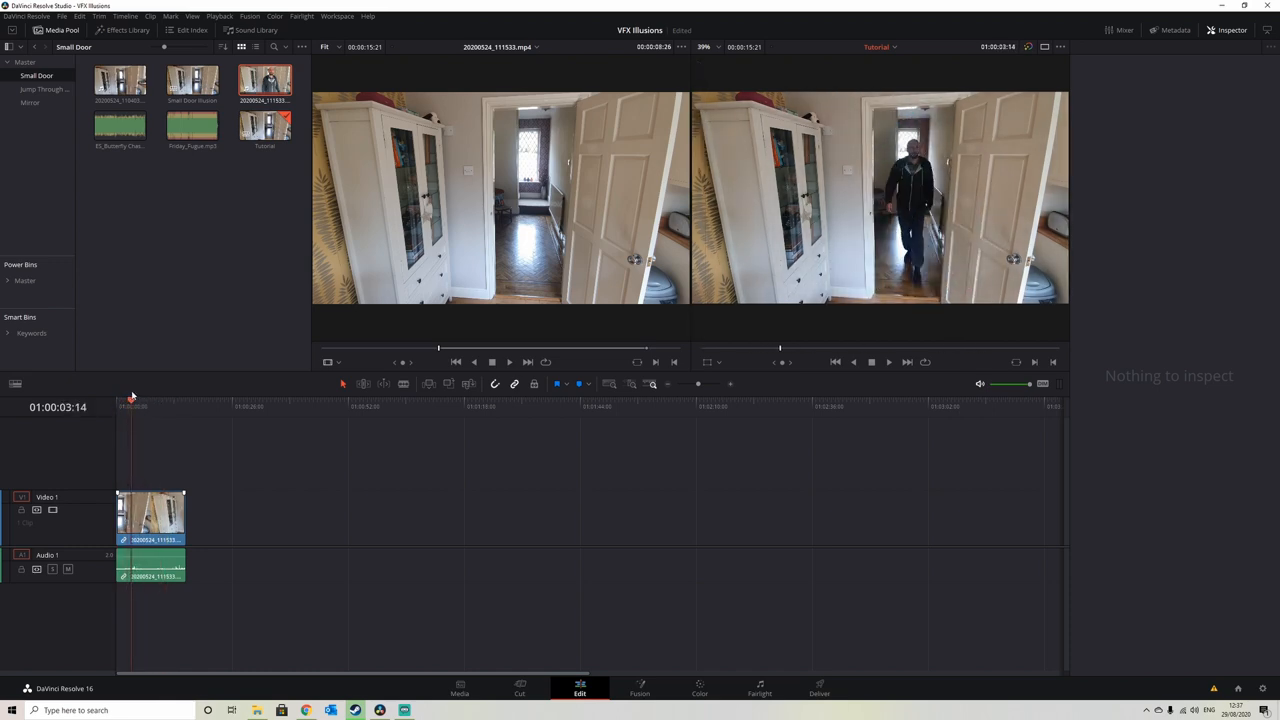
{"action": "left_click", "coordinate": [150, 515]}
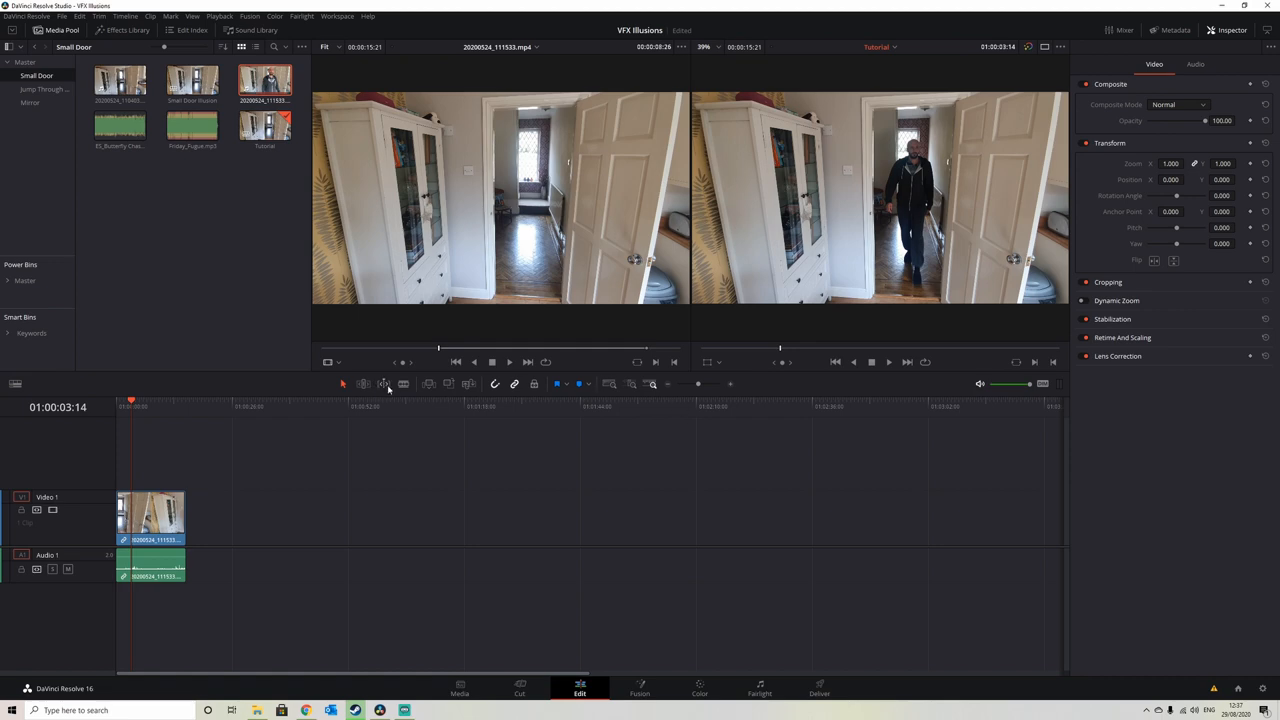
{"action": "left_click", "coordinate": [403, 384]}
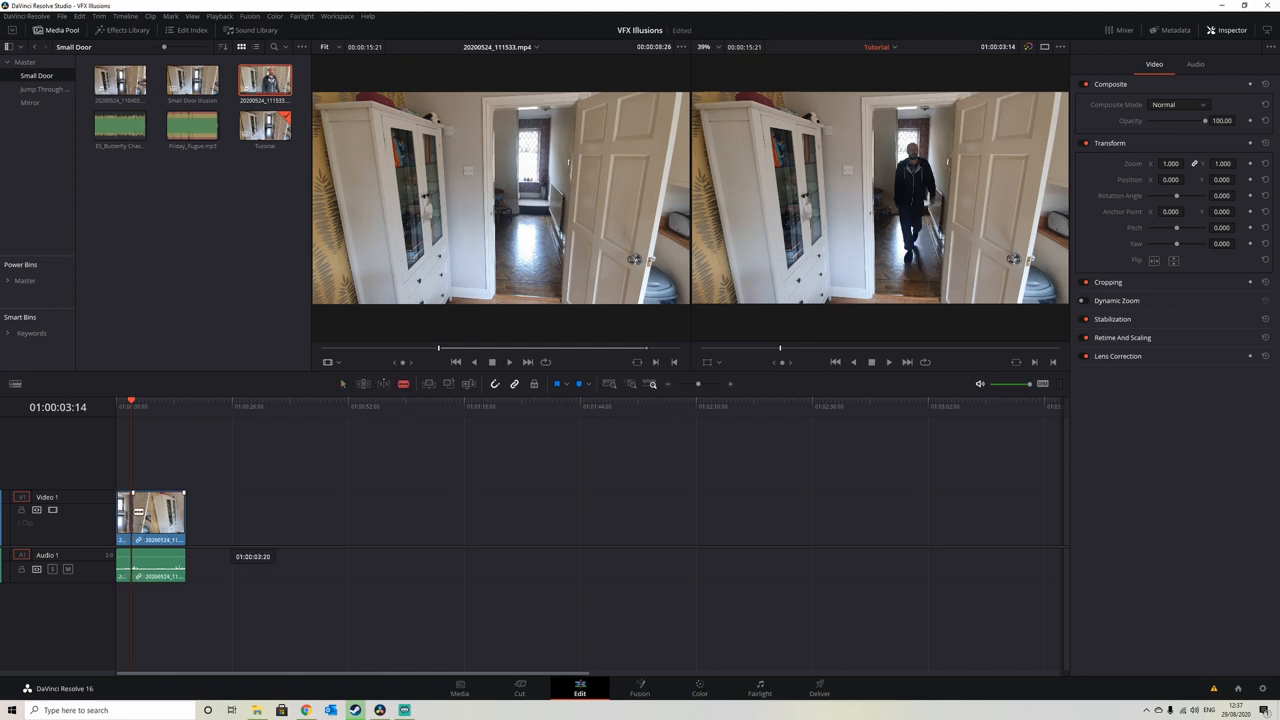
{"action": "left_click", "coordinate": [163, 402]}
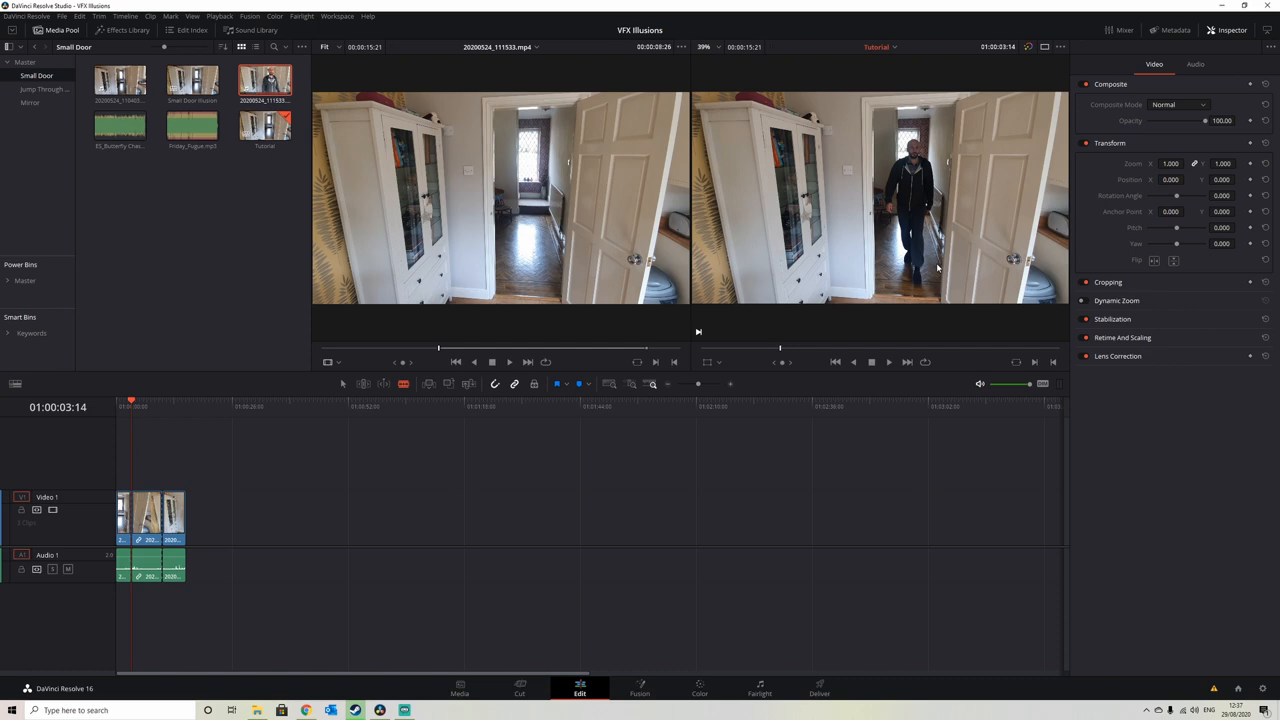
{"action": "mouse_move", "coordinate": [953, 112]}
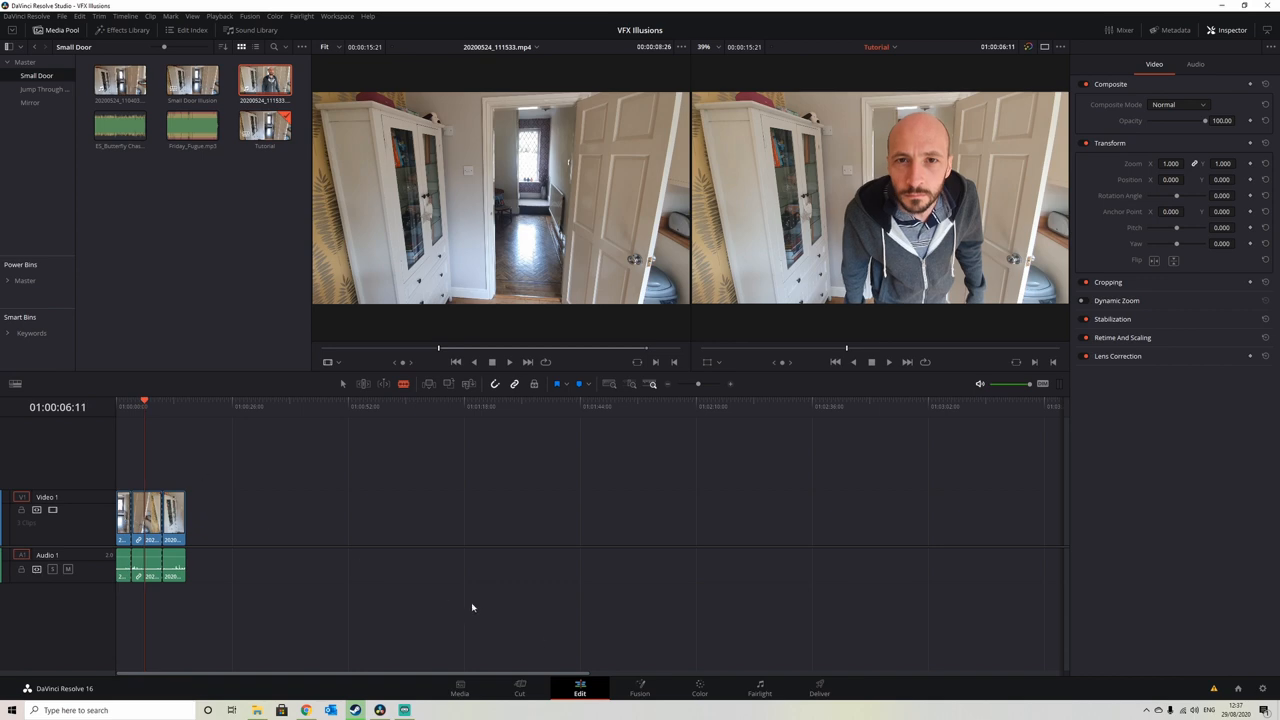
Open the later clip piece in Fusion, select MediaIn1 and search tools for 'time'.
{"action": "left_click", "coordinate": [639, 688]}
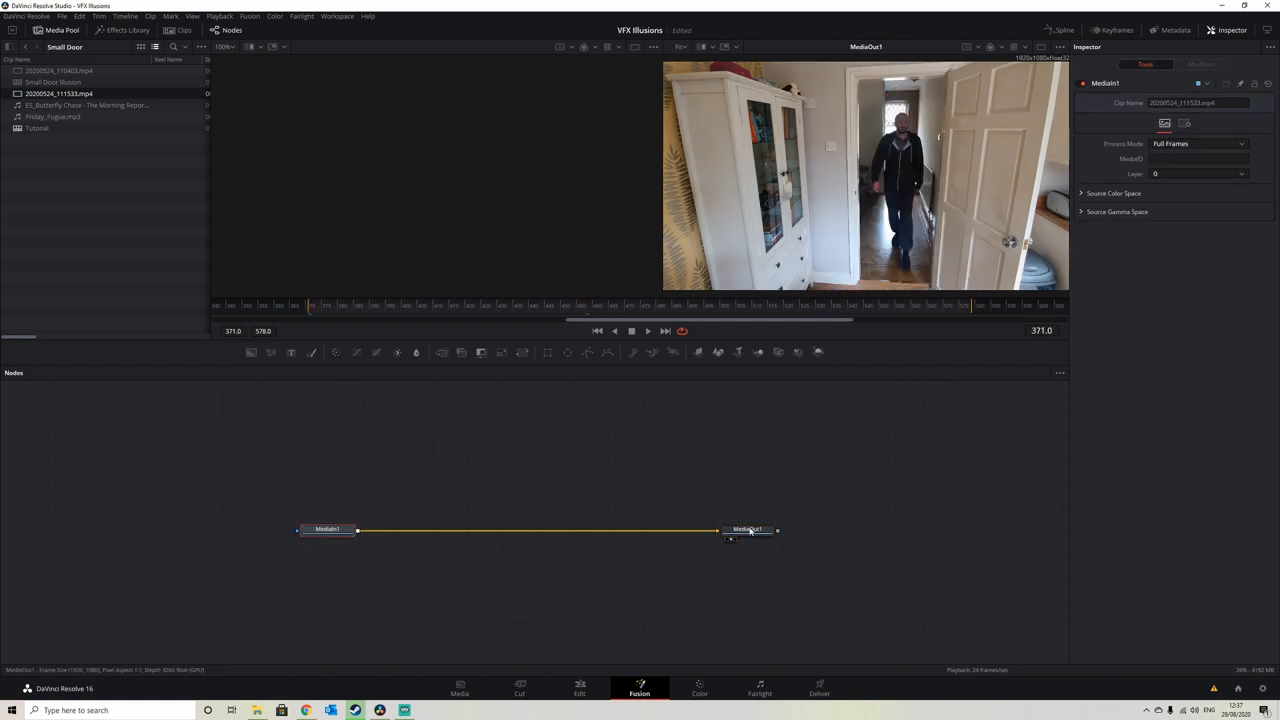
{"action": "left_click", "coordinate": [327, 528]}
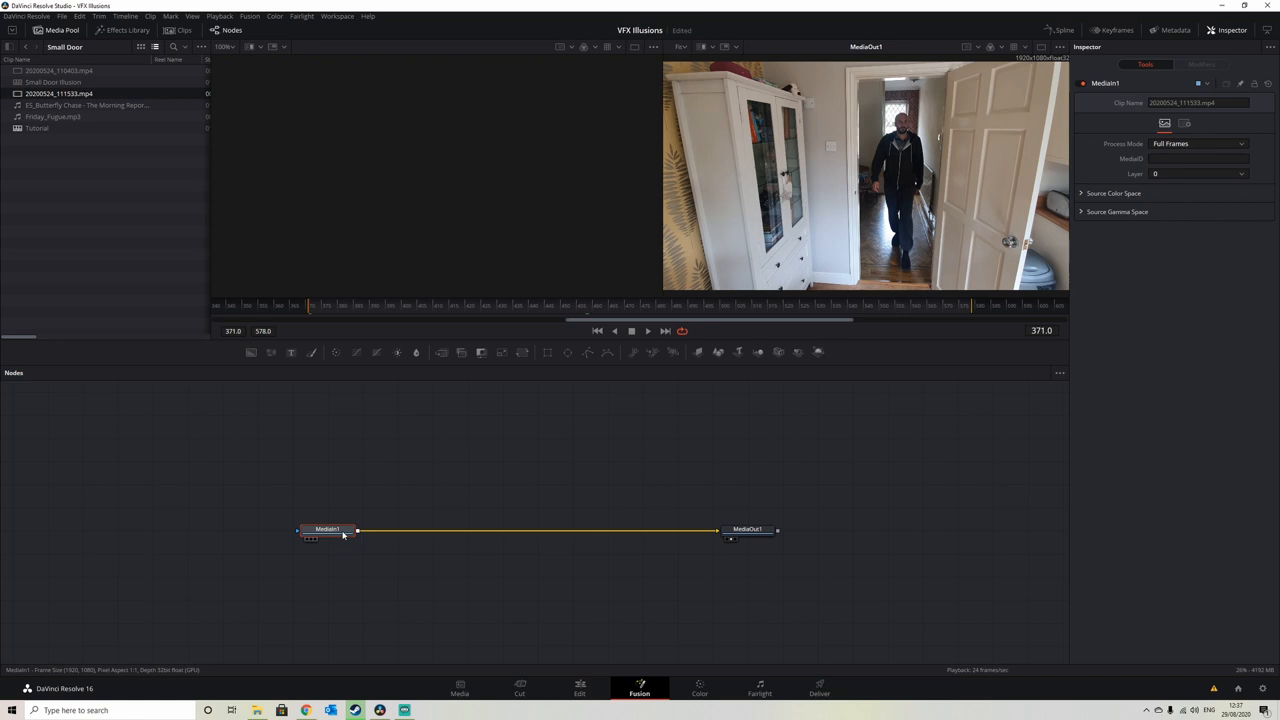
{"action": "left_click", "coordinate": [428, 457]}
{"action": "type", "text": "time"}
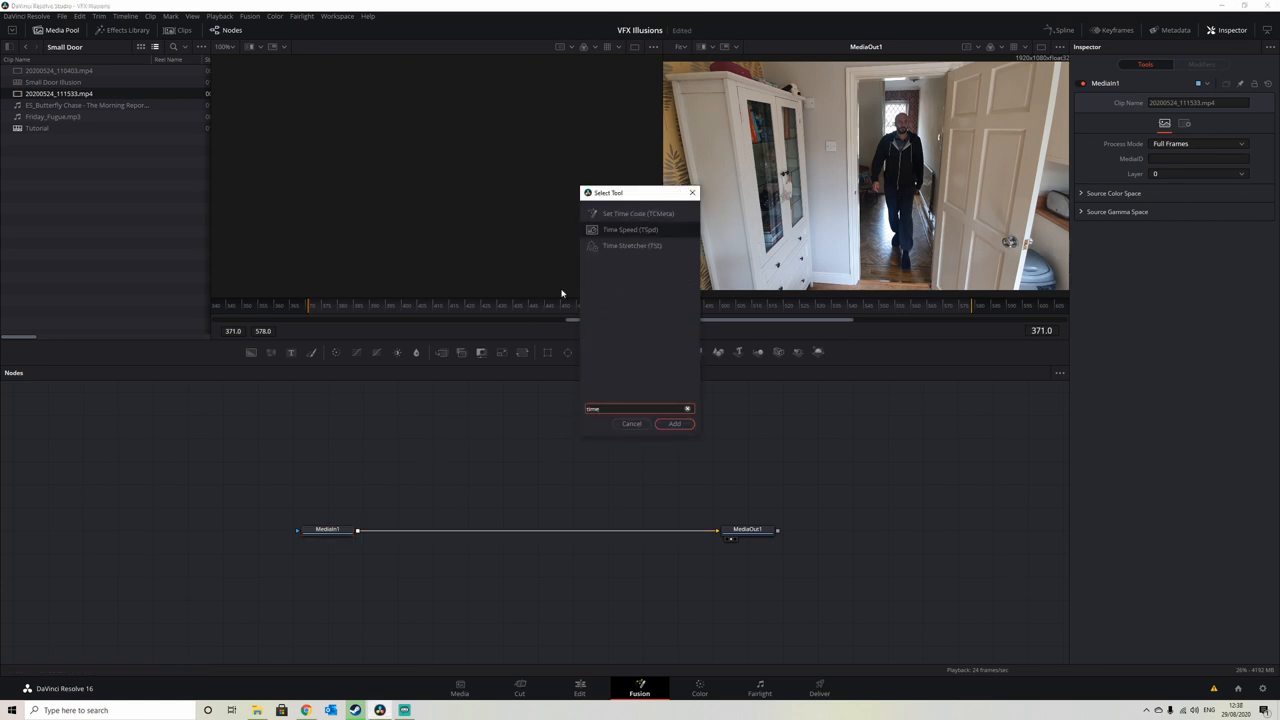
Add a Time Stretcher after MediaIn1 and remove its Source Time keyframe animation.
{"action": "left_click", "coordinate": [674, 423]}
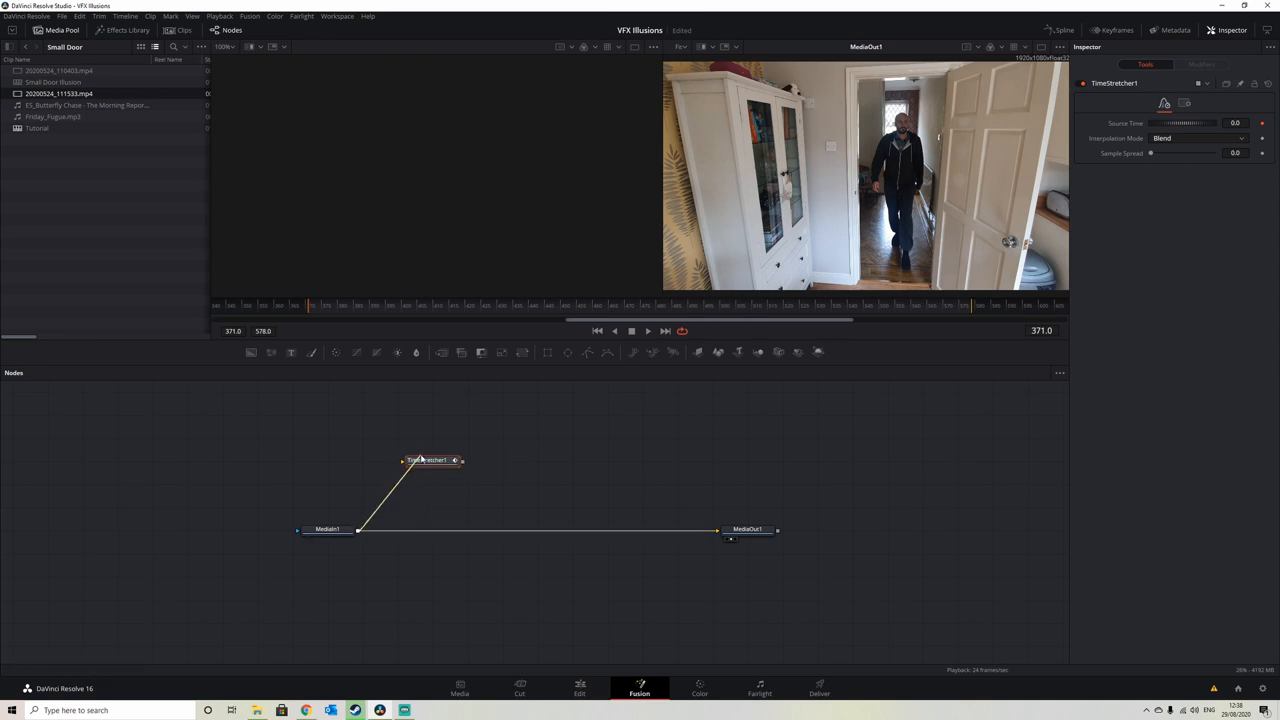
{"action": "left_click", "coordinate": [428, 460]}
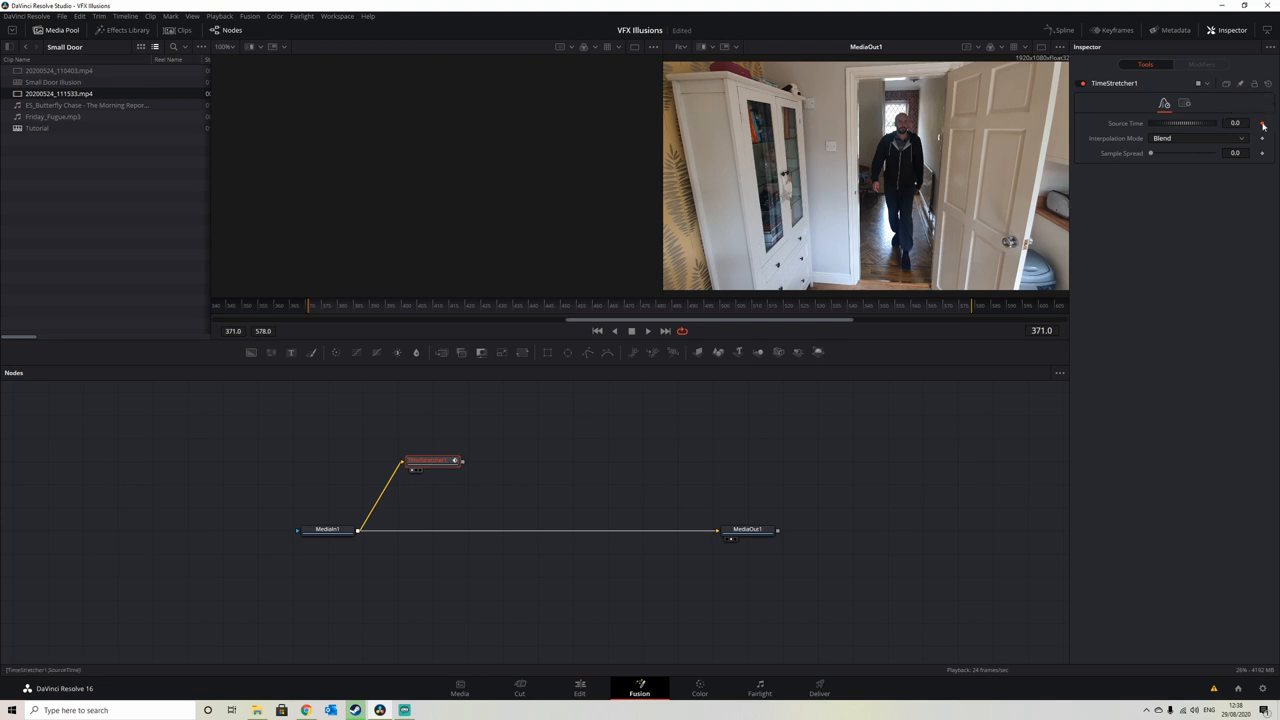
{"action": "left_click", "coordinate": [328, 529]}
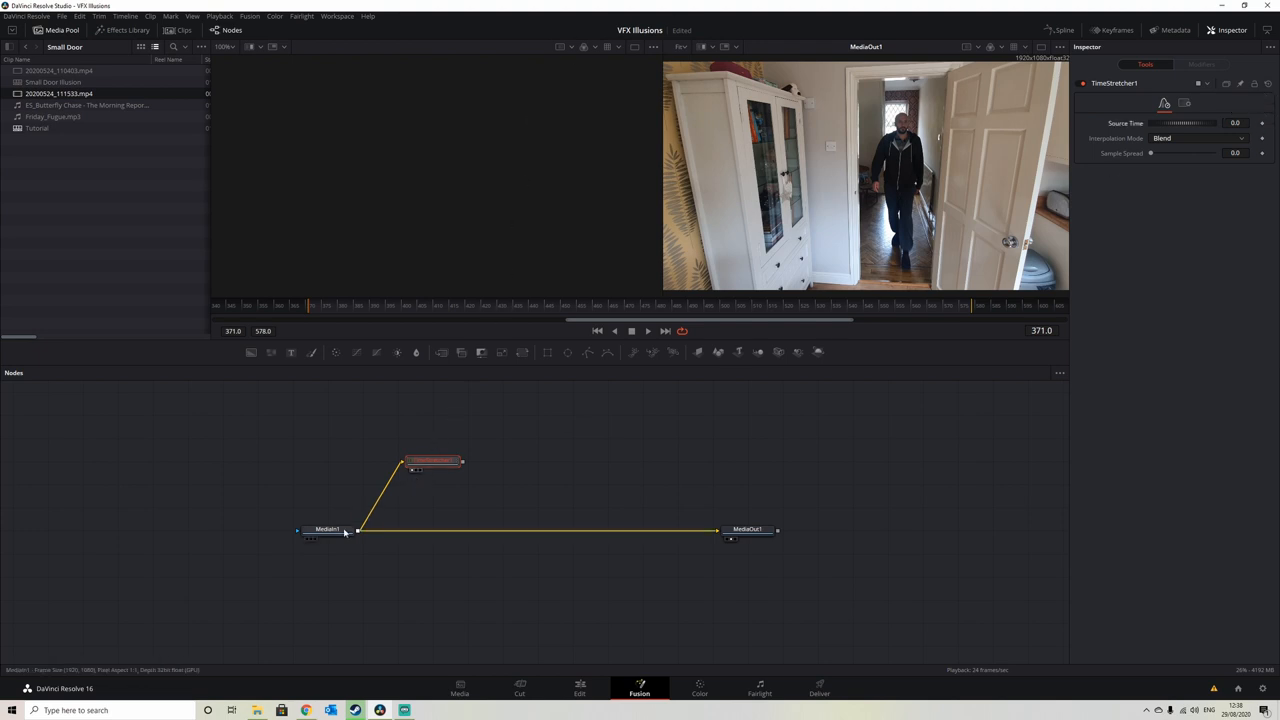
{"action": "left_click", "coordinate": [328, 528]}
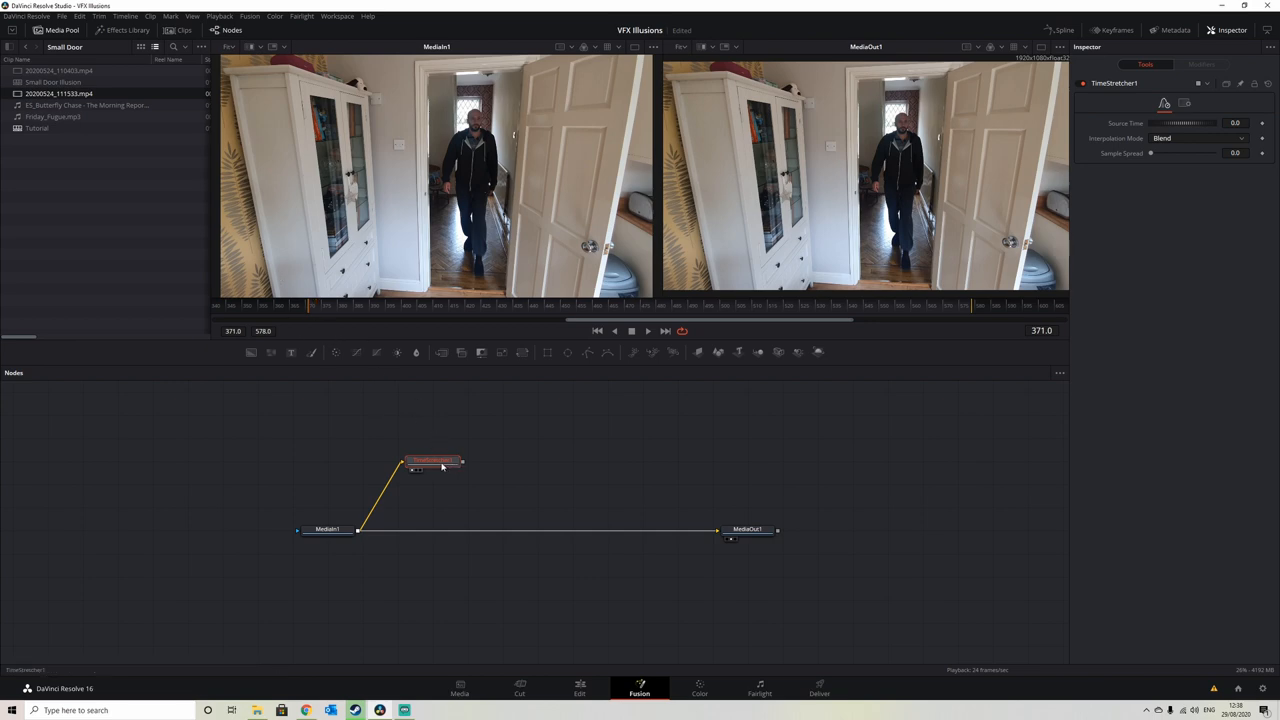
{"action": "mouse_move", "coordinate": [412, 469]}
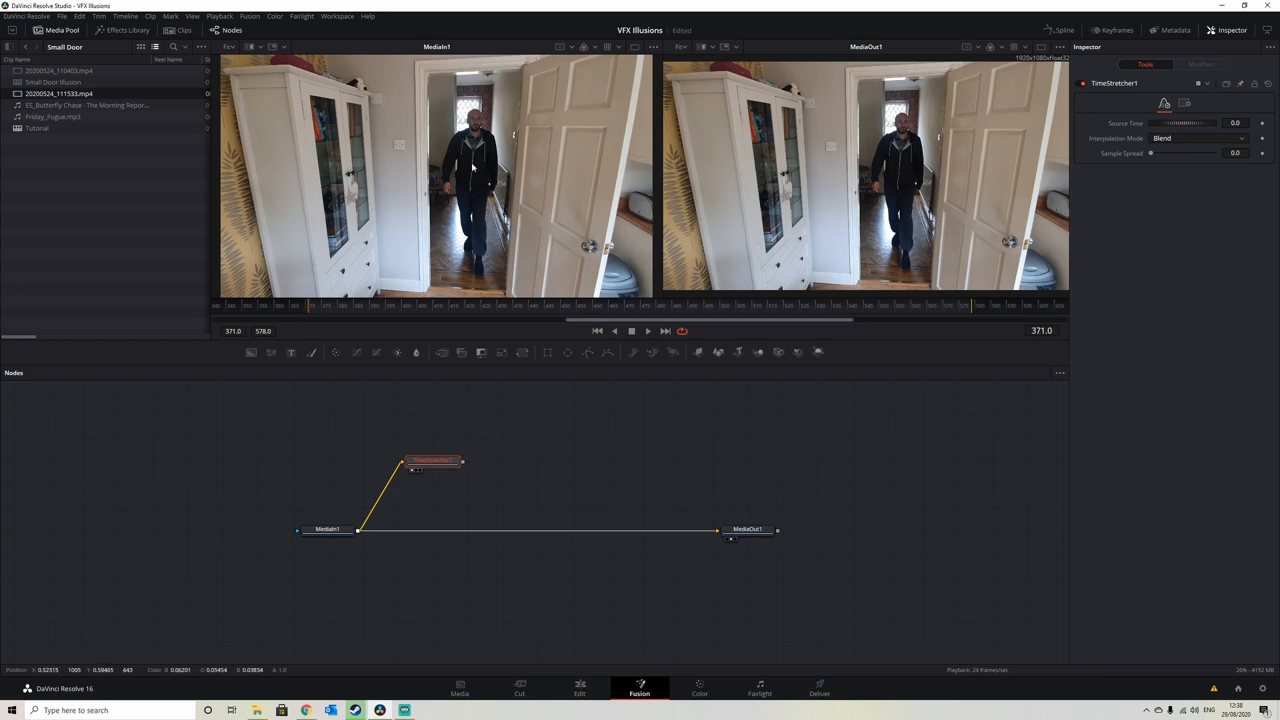
{"action": "mouse_move", "coordinate": [279, 437]}
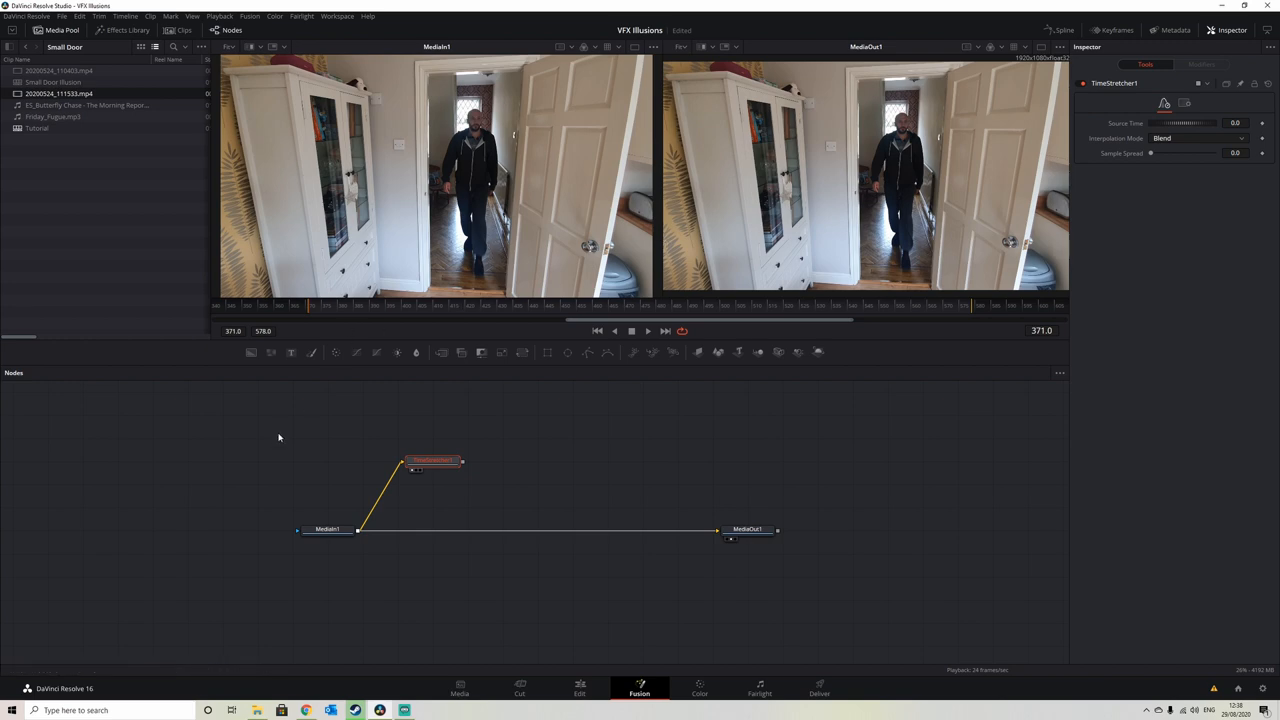
{"action": "mouse_move", "coordinate": [280, 438]}
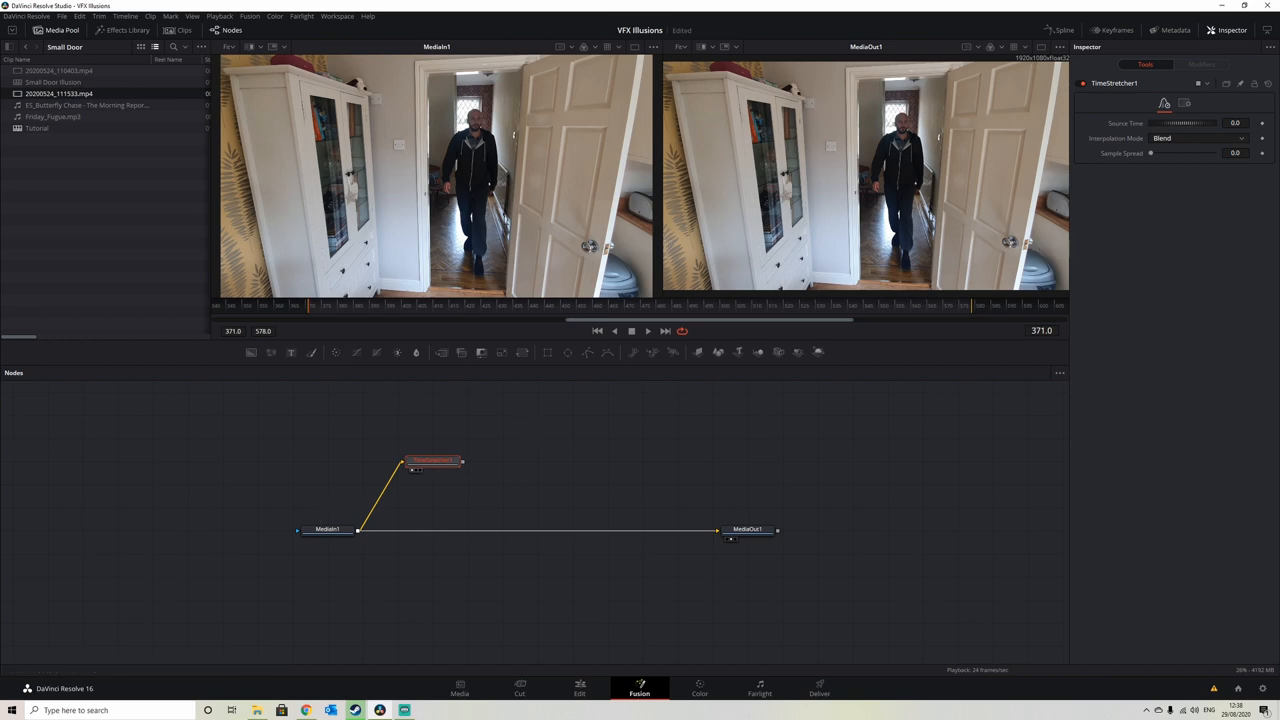
{"action": "mouse_move", "coordinate": [871, 326]}
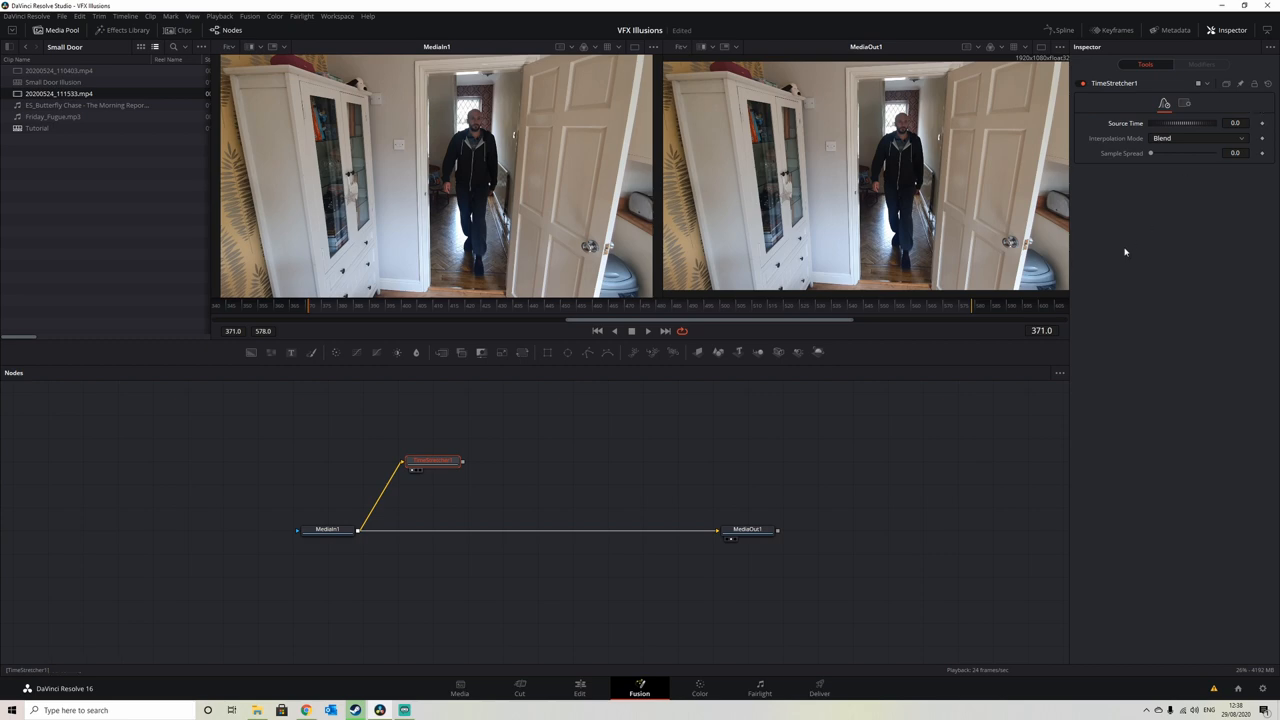
{"action": "mouse_move", "coordinate": [308, 315]}
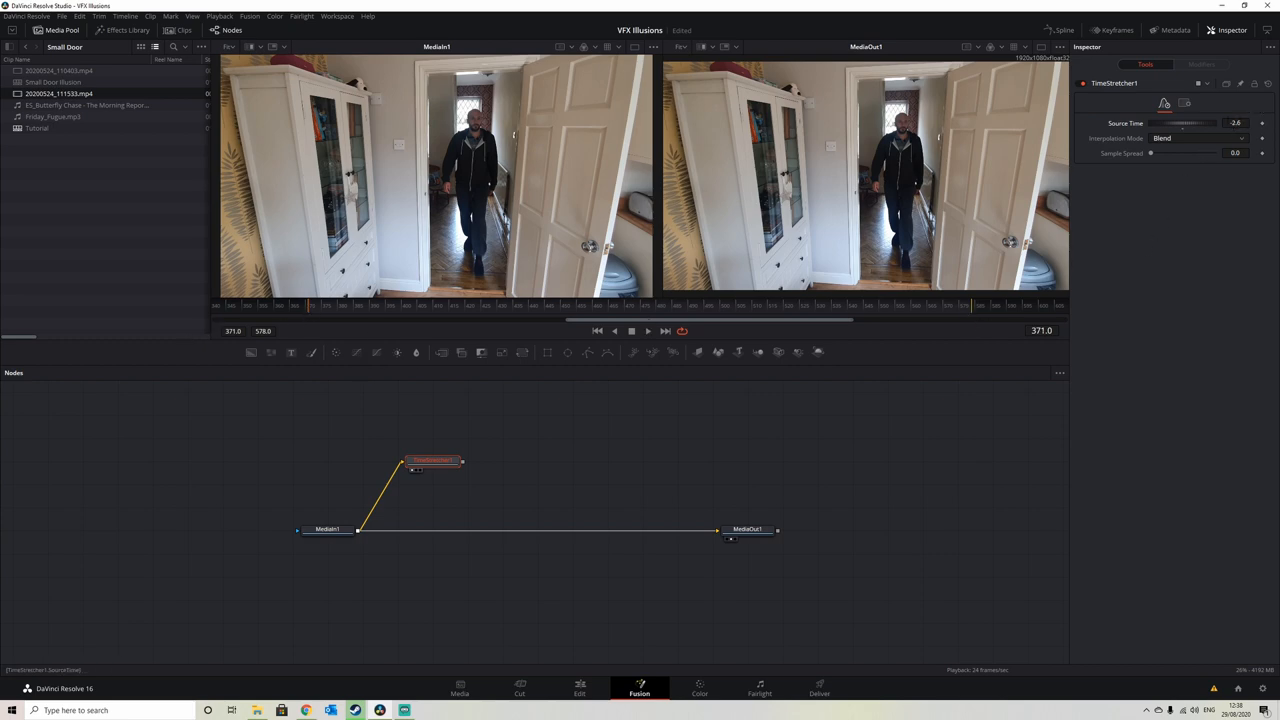
Set the Time Stretcher's Source Time to 371 to freeze on that frame.
{"action": "triple_click", "coordinate": [1235, 123]}
{"action": "type", "text": "371"}
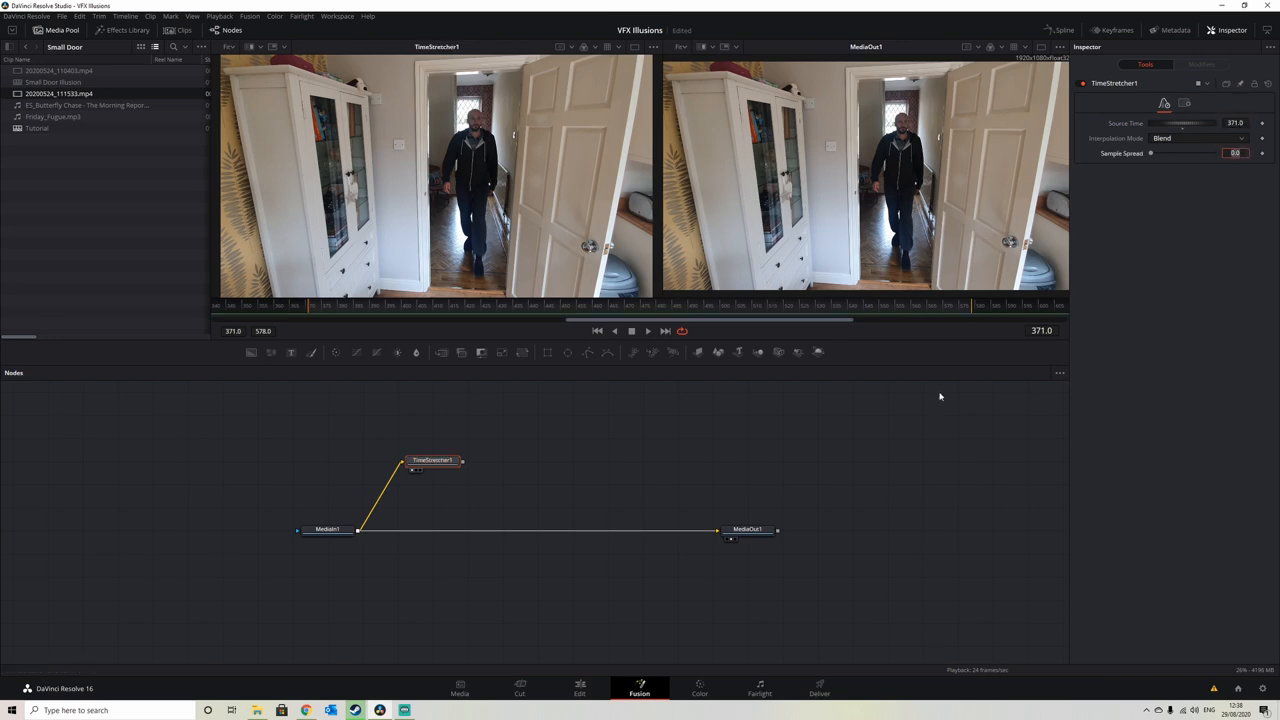
{"action": "mouse_move", "coordinate": [478, 217]}
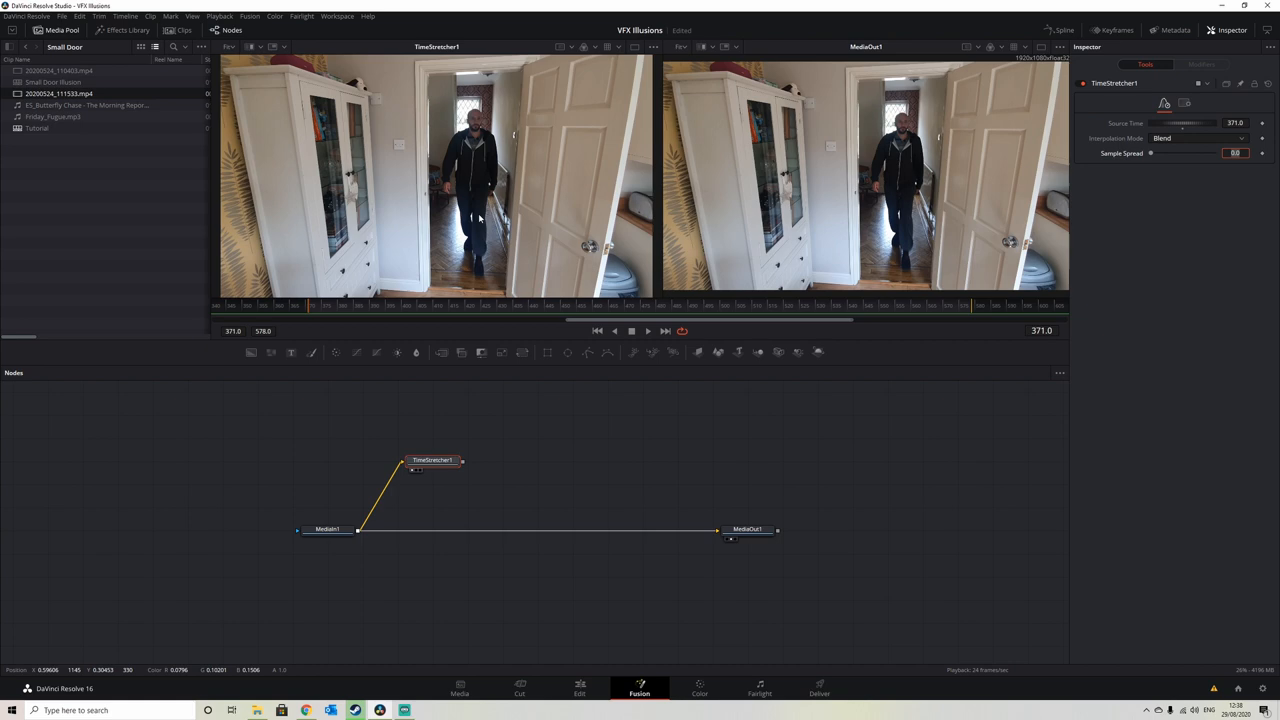
{"action": "mouse_move", "coordinate": [468, 378]}
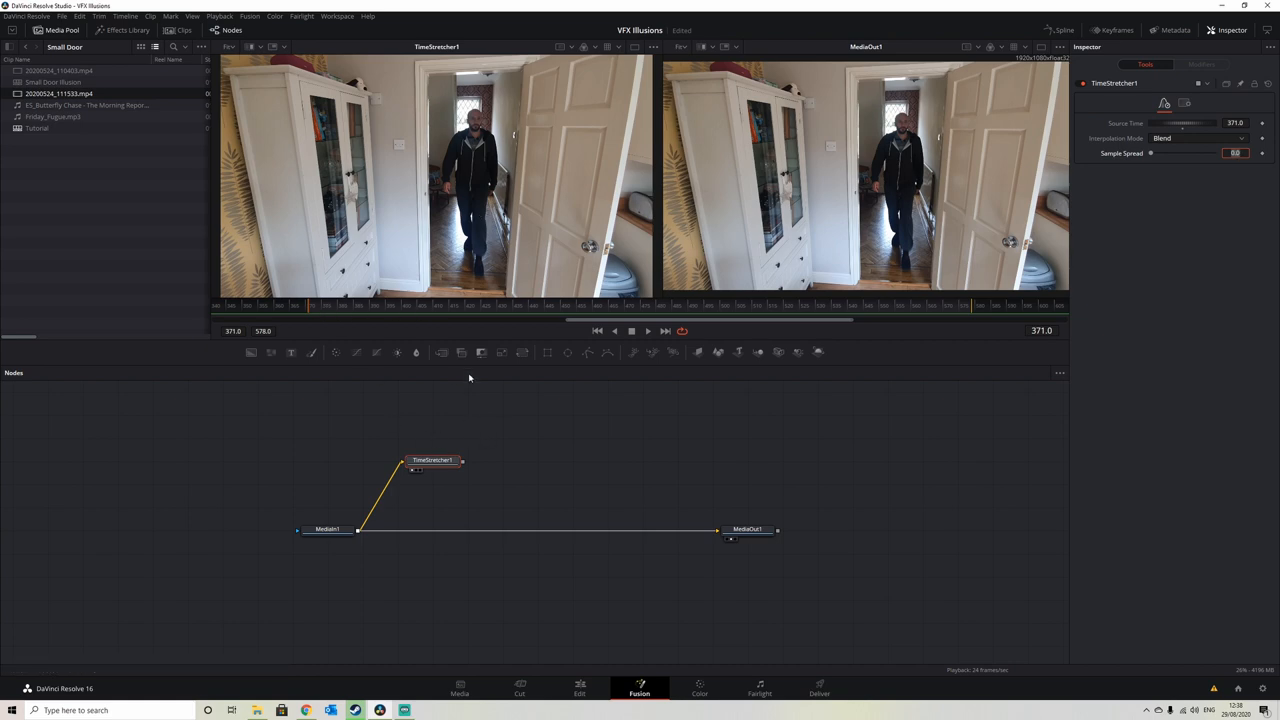
{"action": "left_click", "coordinate": [595, 305]}
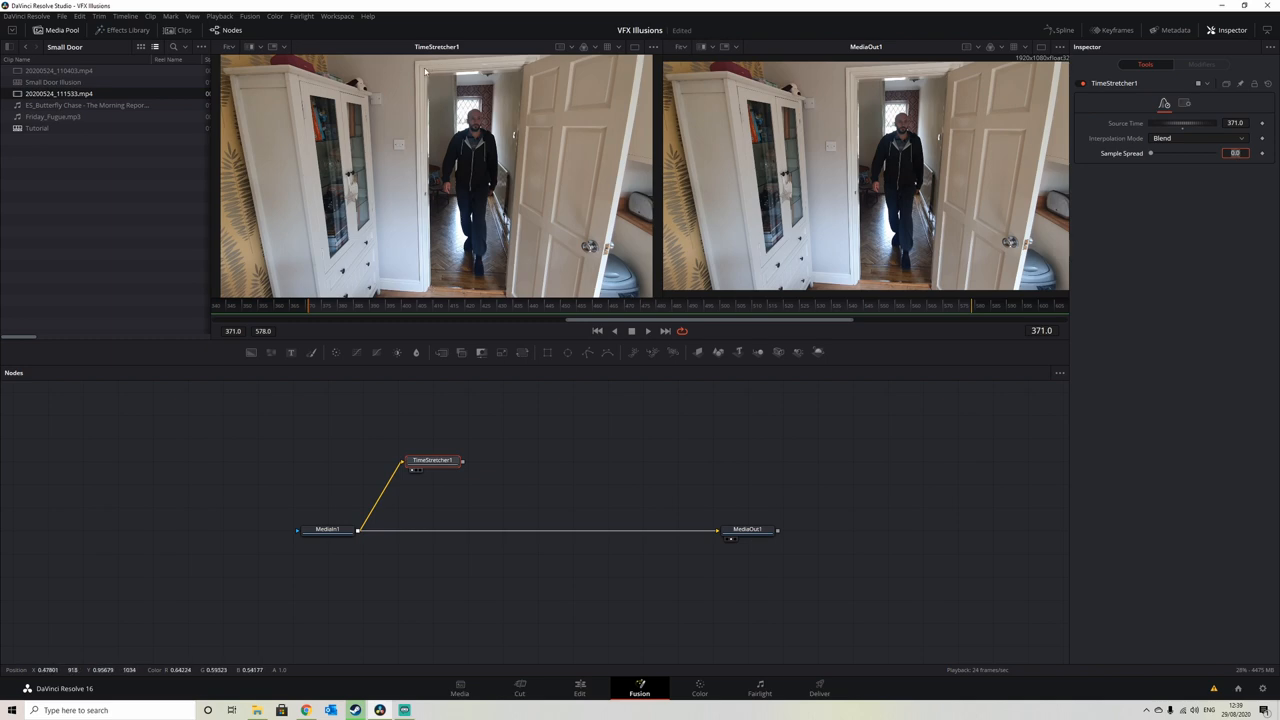
{"action": "mouse_move", "coordinate": [399, 288]}
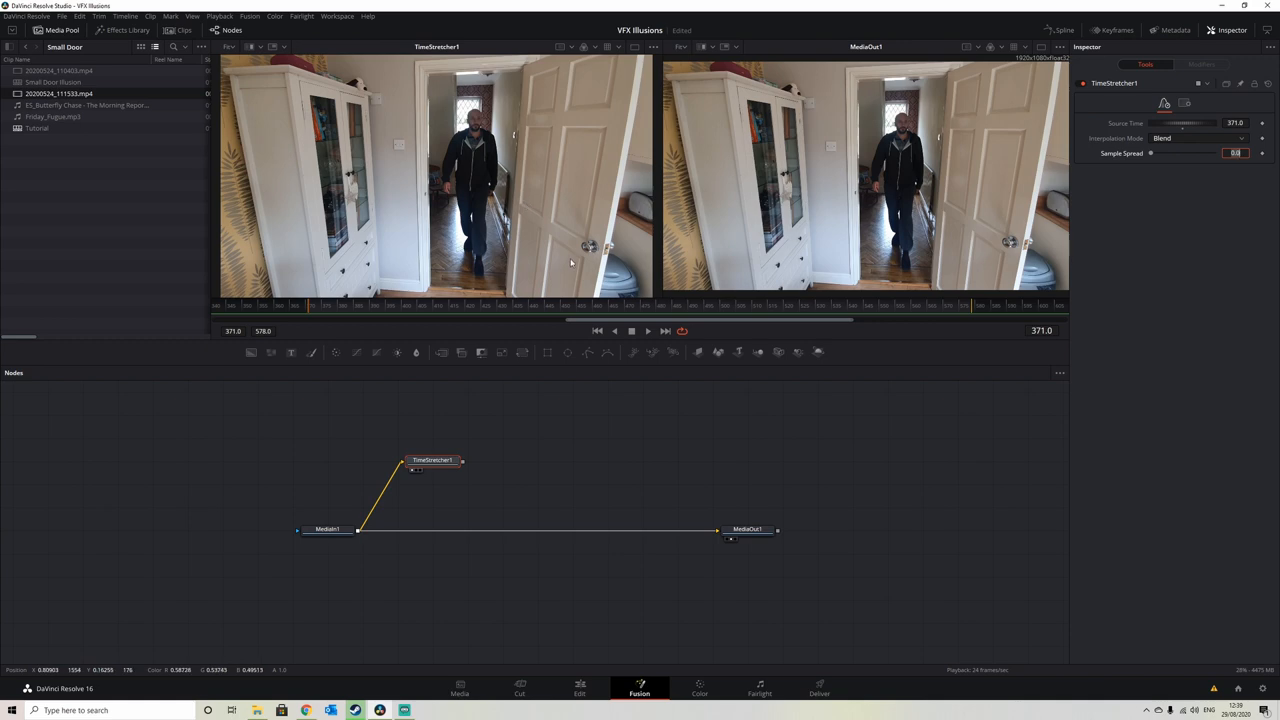
{"action": "mouse_move", "coordinate": [864, 224]}
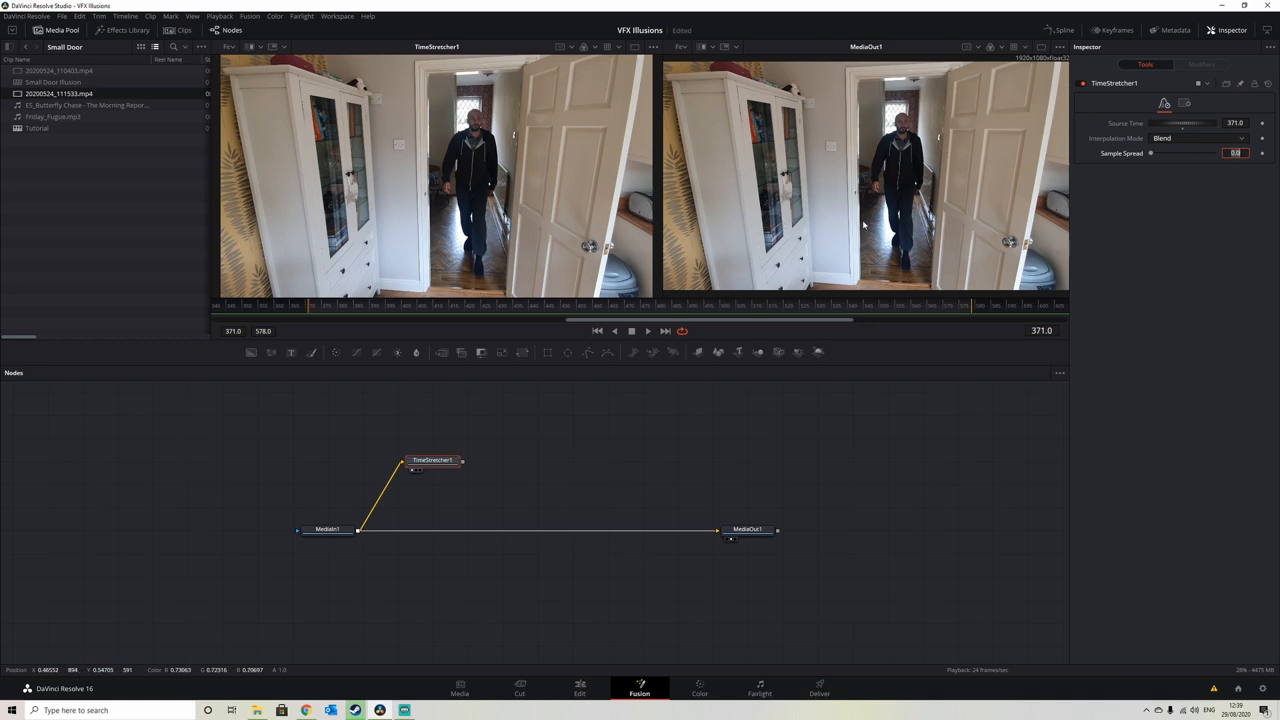
{"action": "mouse_move", "coordinate": [434, 82]}
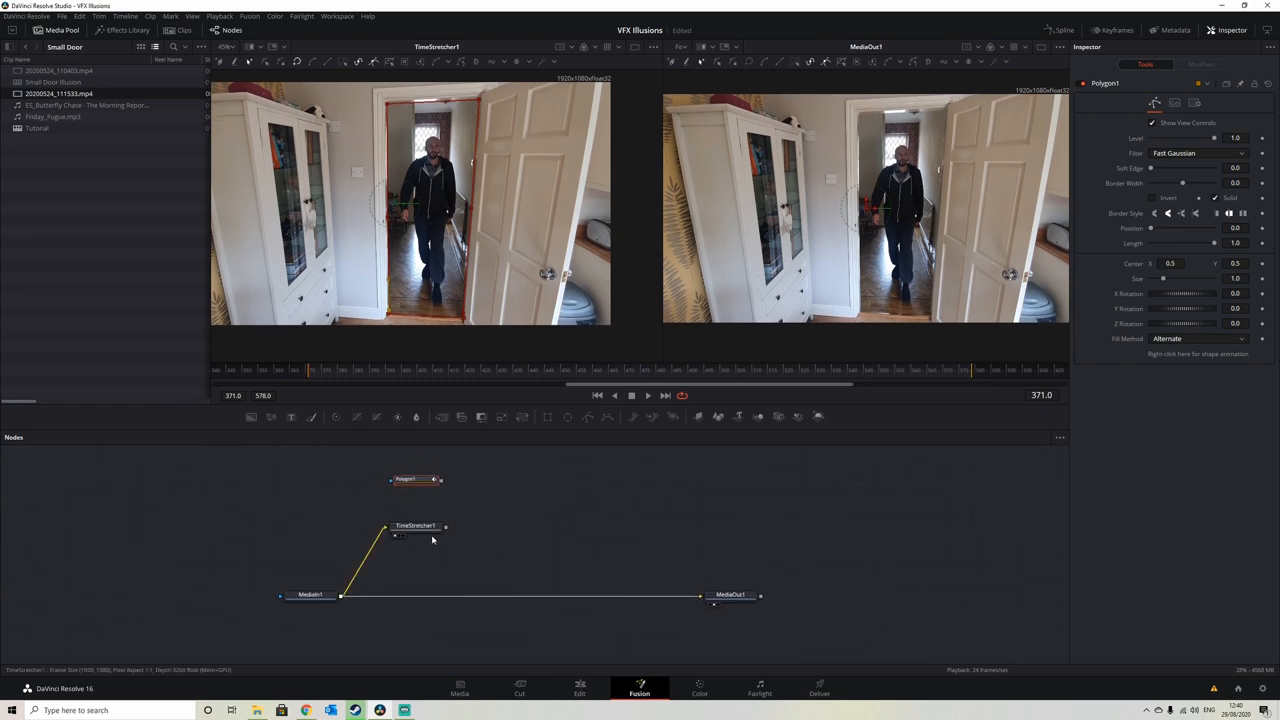
Add MatteControl1 after TimeStretcher1 with Polygon1 as its garbage matte, and view it.
{"action": "left_click", "coordinate": [415, 526]}
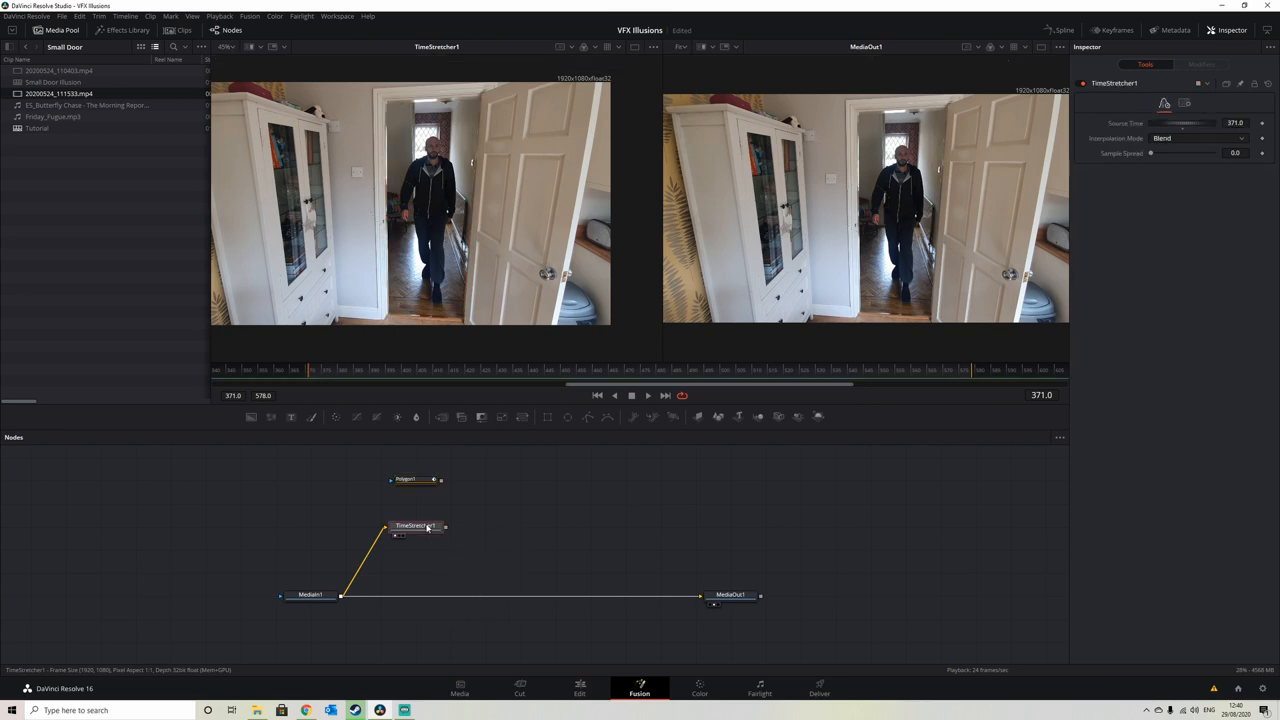
{"action": "mouse_move", "coordinate": [481, 417]}
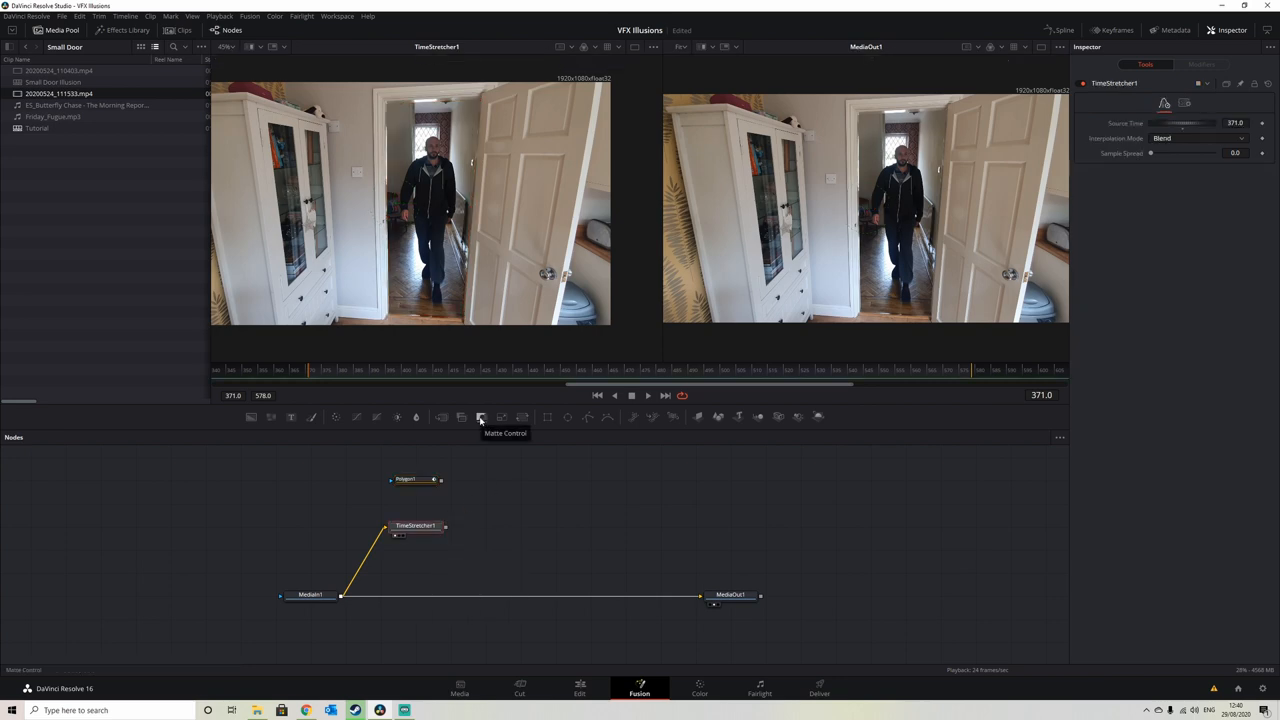
{"action": "left_click", "coordinate": [481, 417]}
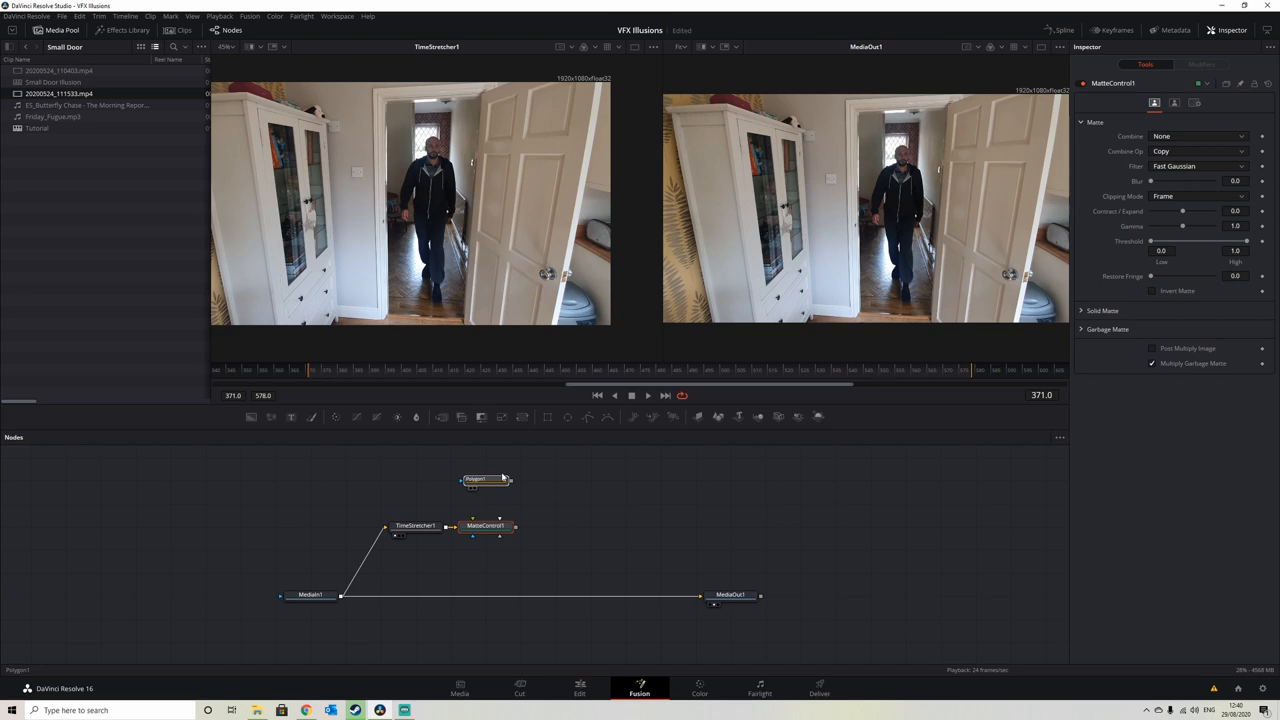
{"action": "left_click", "coordinate": [475, 479]}
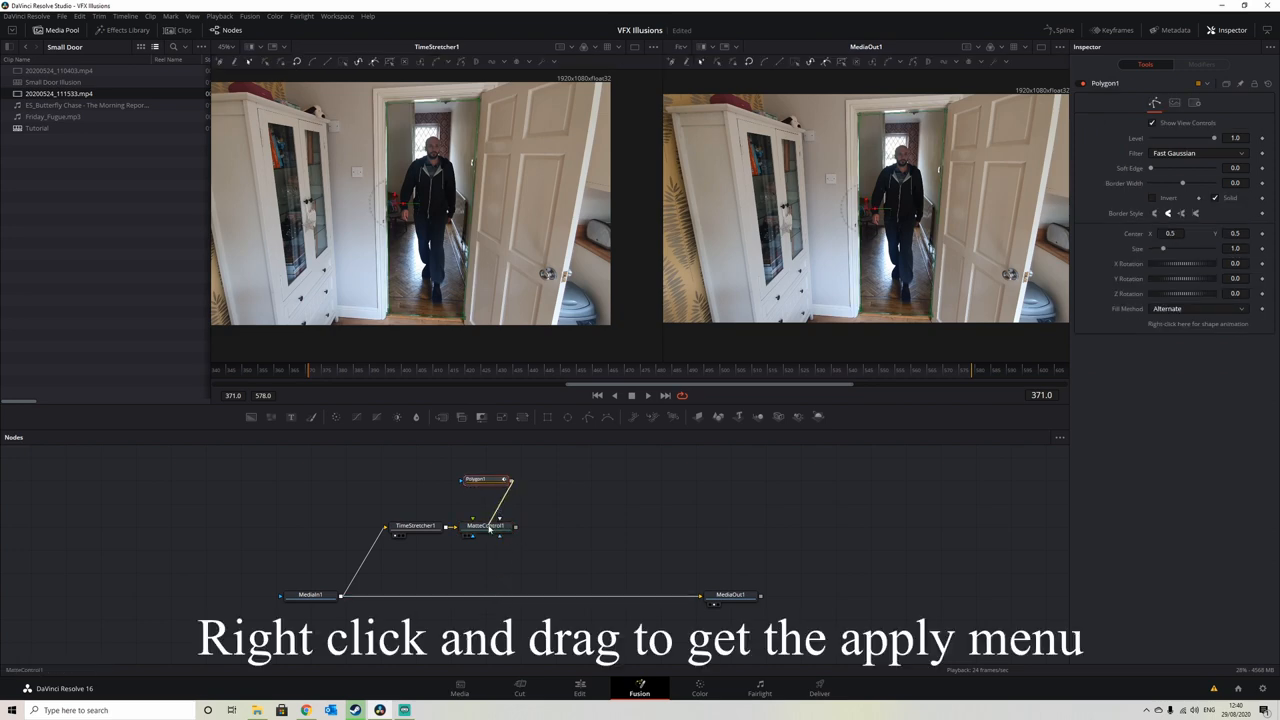
{"action": "left_click_drag", "start_coordinate": [487, 481], "coordinate": [499, 525]}
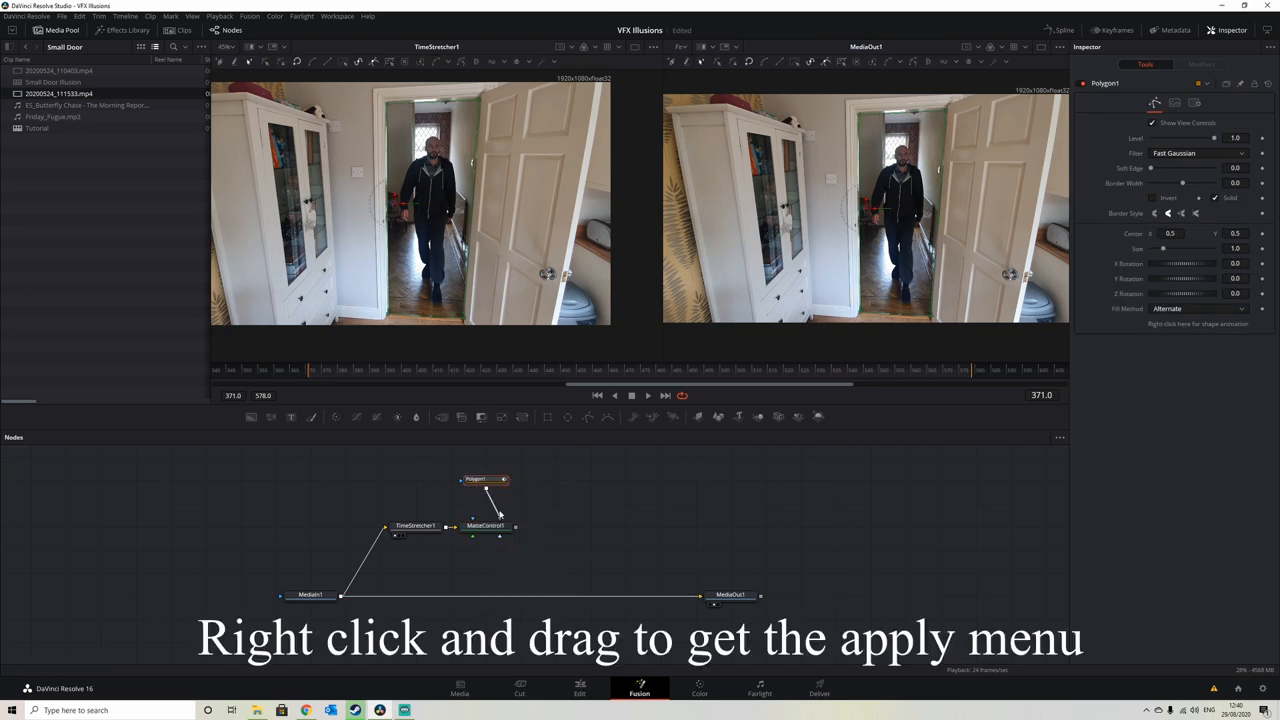
{"action": "left_click", "coordinate": [487, 525]}
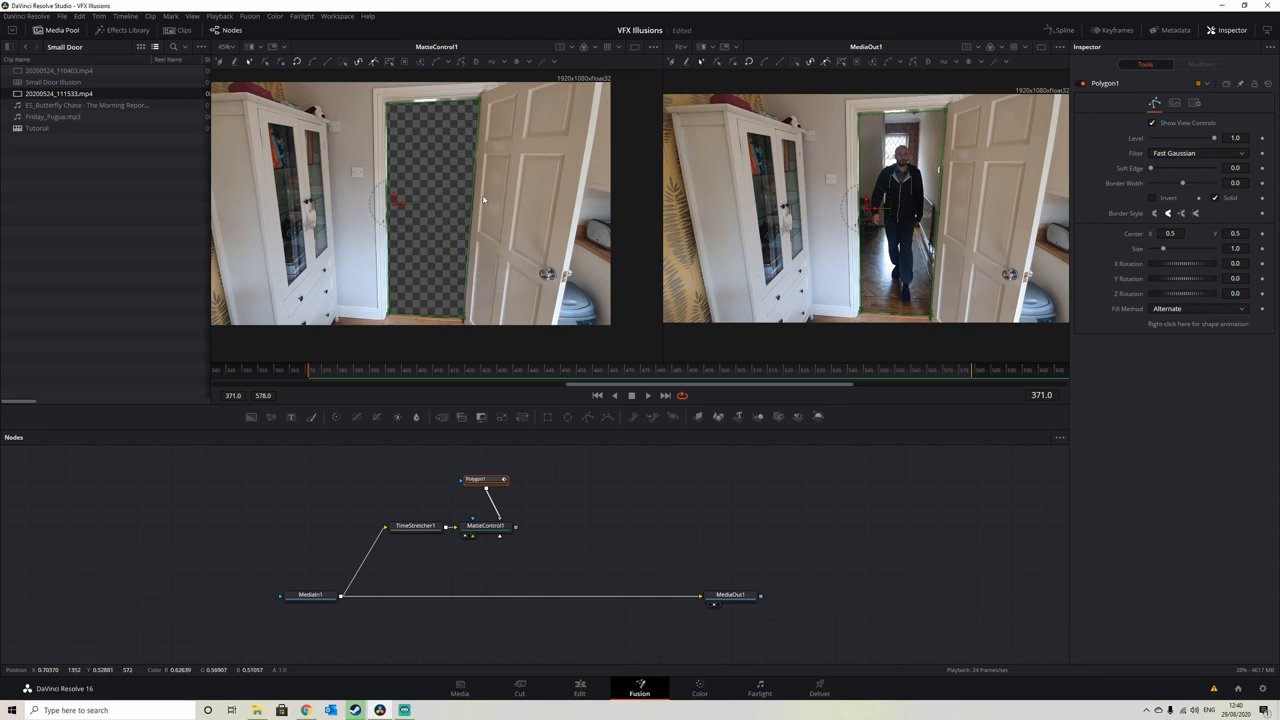
{"action": "mouse_move", "coordinate": [465, 356]}
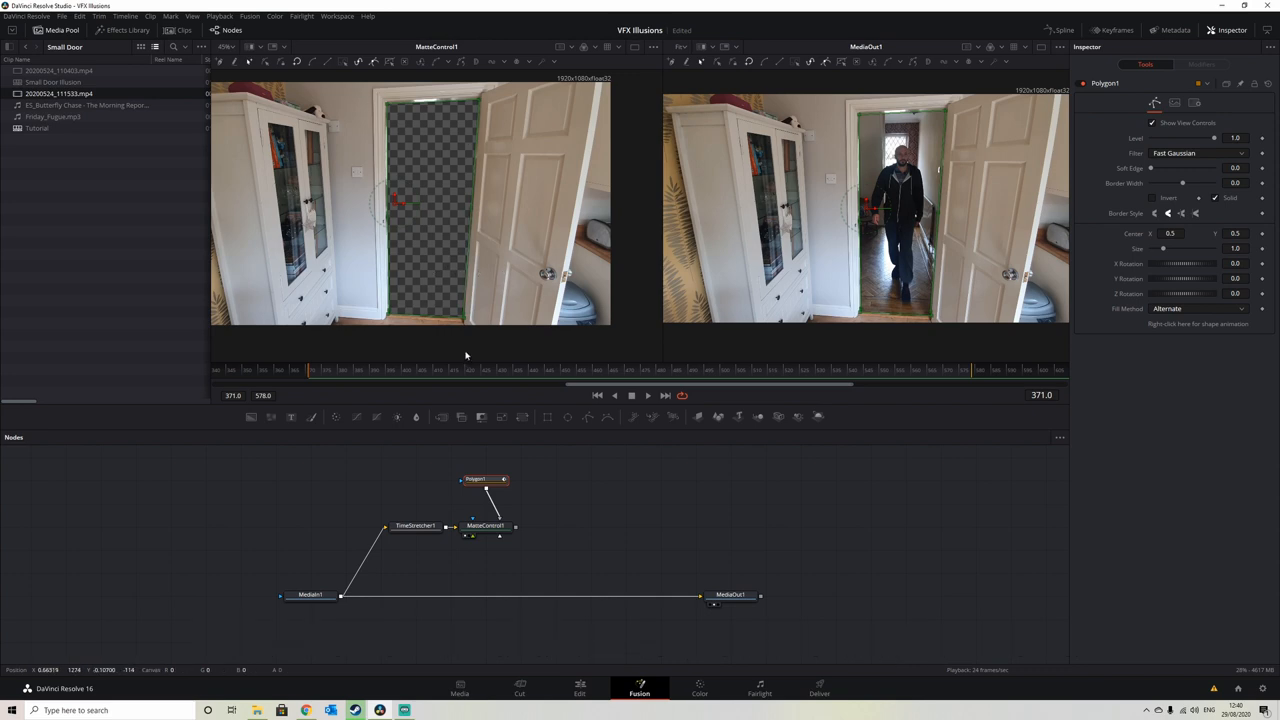
{"action": "mouse_move", "coordinate": [491, 268]}
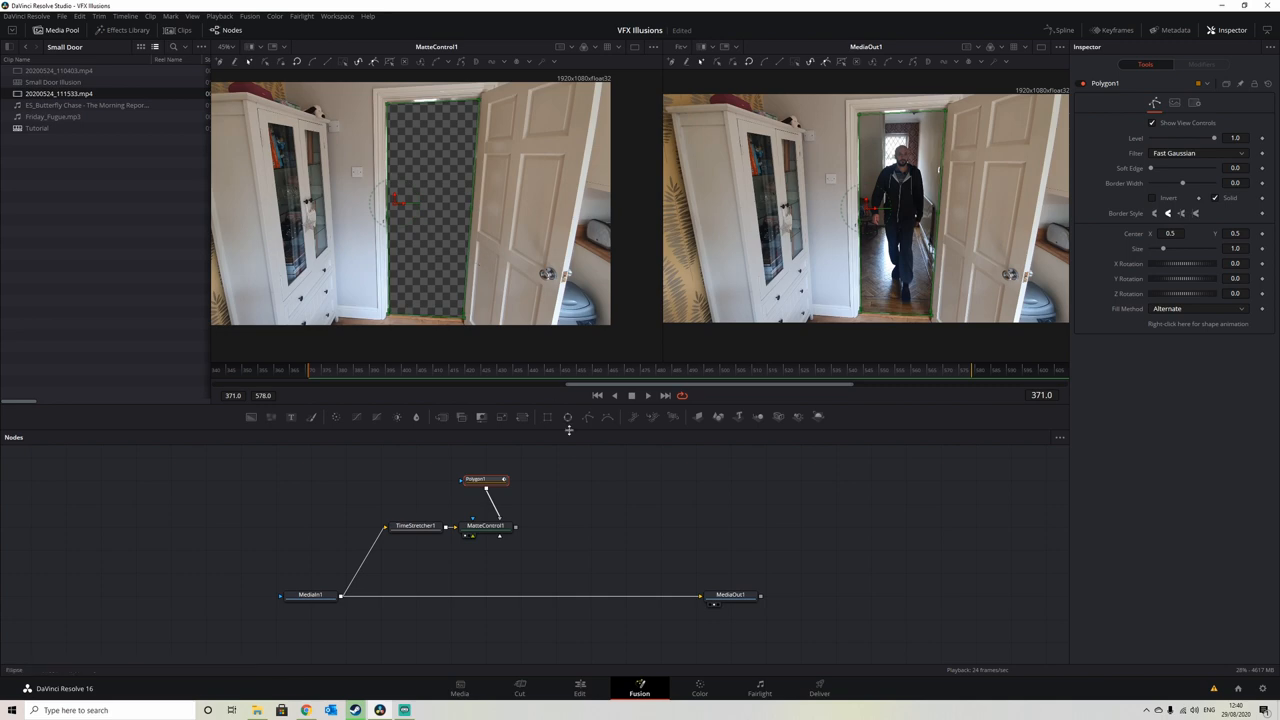
{"action": "mouse_move", "coordinate": [518, 535]}
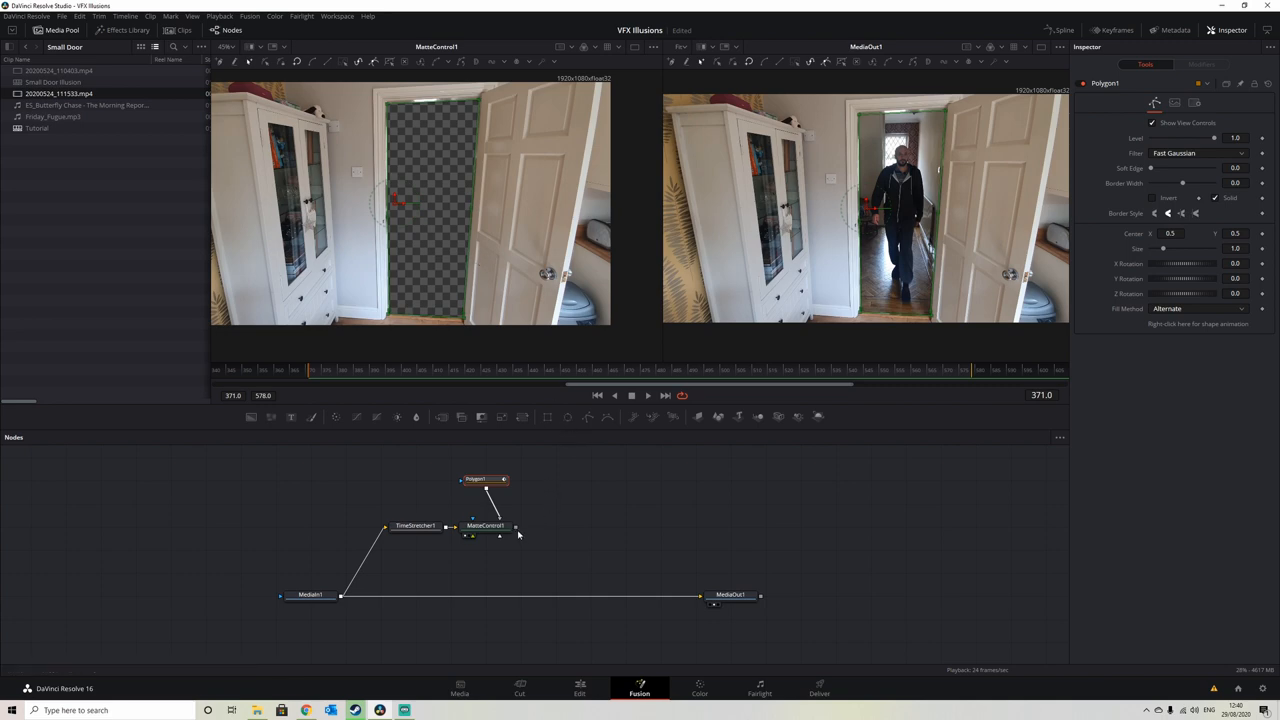
{"action": "left_click", "coordinate": [310, 594]}
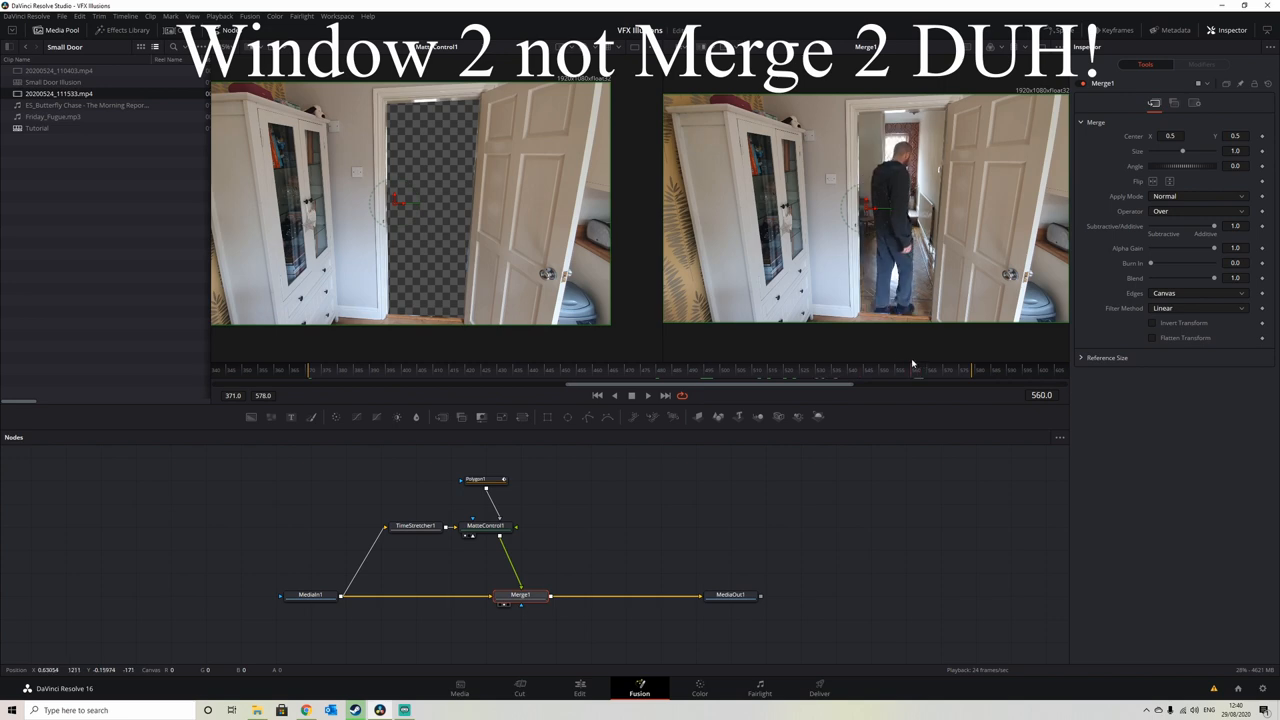
Play back the merged composite, then soften Polygon1's edge to 0.0011 at a doorway frame.
{"action": "left_click", "coordinate": [313, 375]}
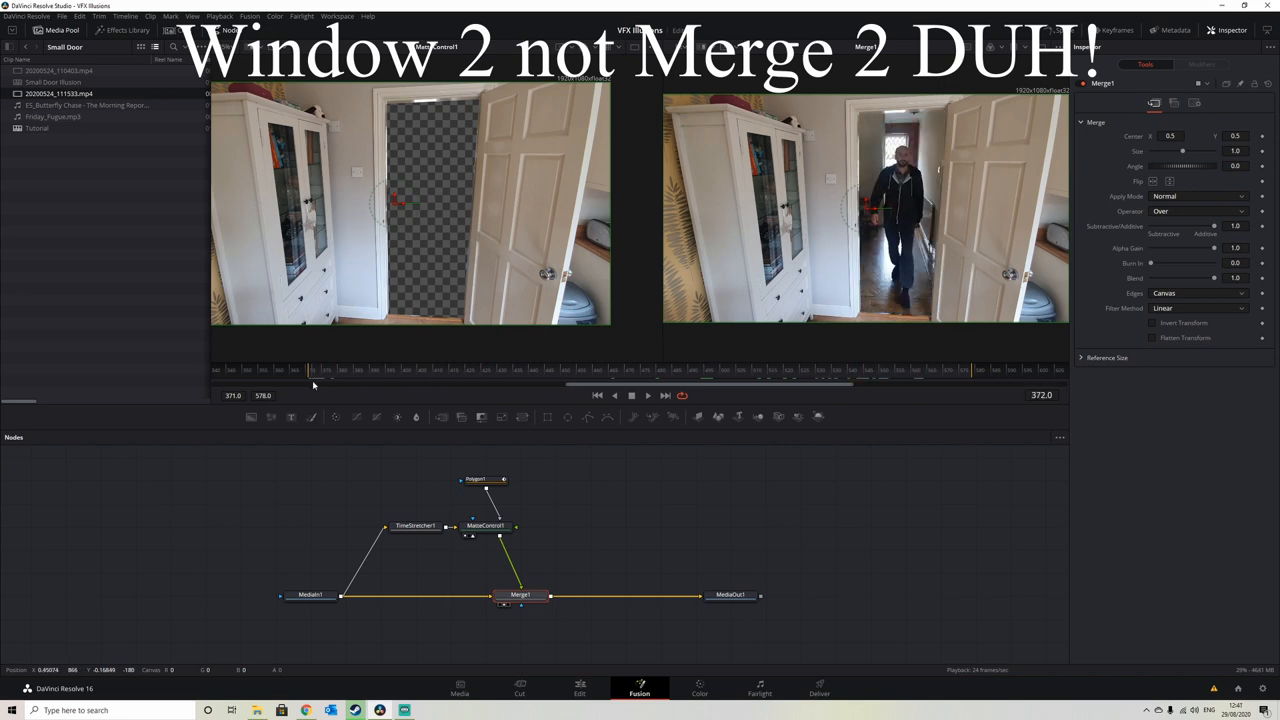
{"action": "left_click", "coordinate": [647, 395]}
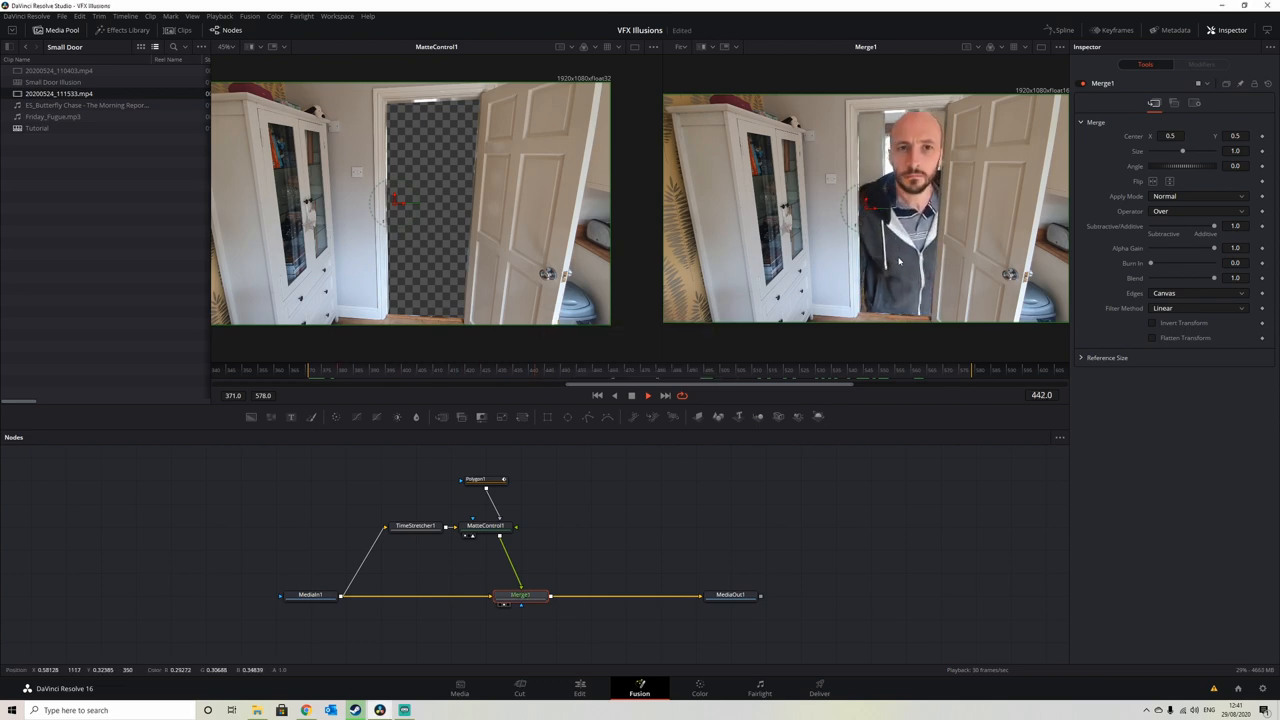
{"action": "left_click", "coordinate": [631, 395]}
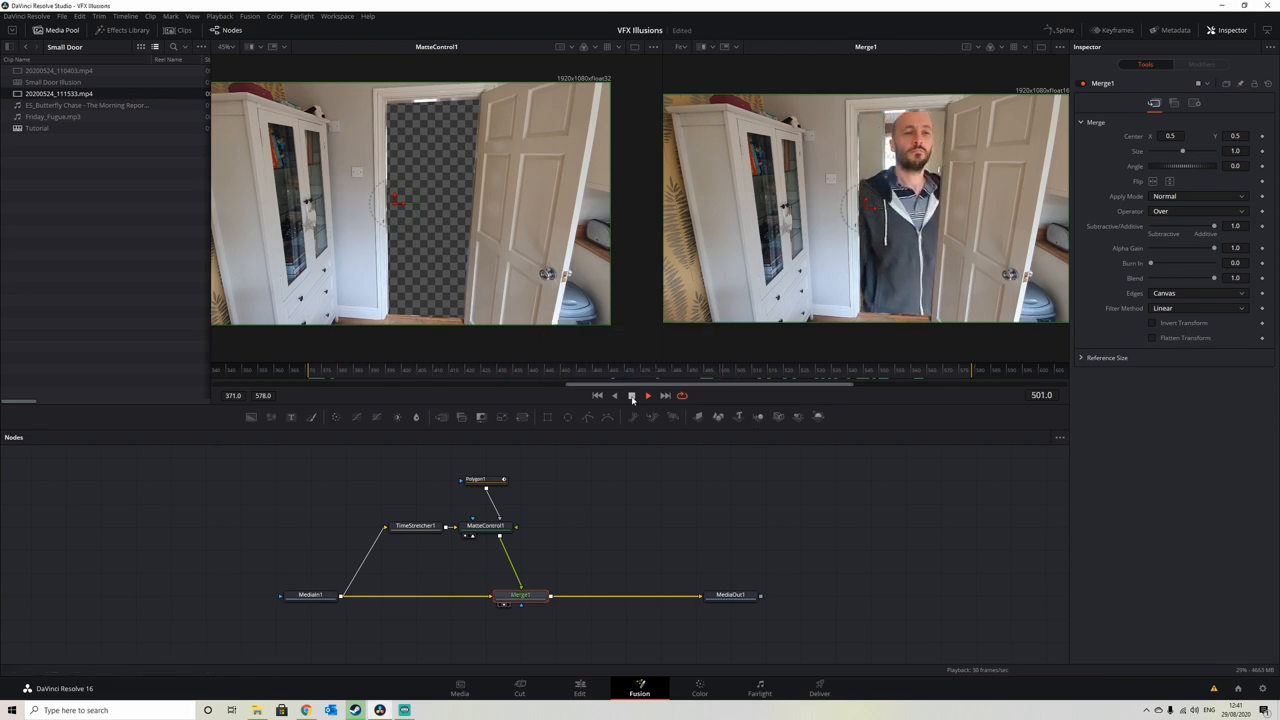
{"action": "left_click", "coordinate": [631, 395]}
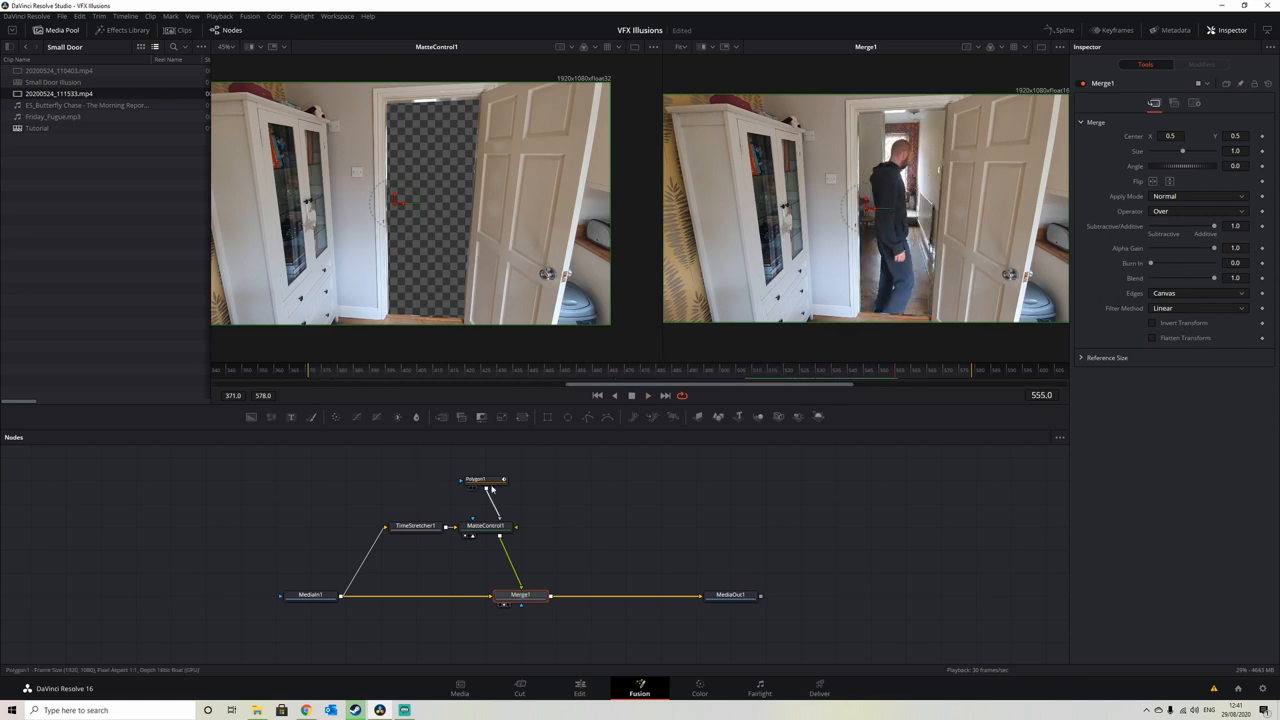
{"action": "left_click", "coordinate": [485, 480]}
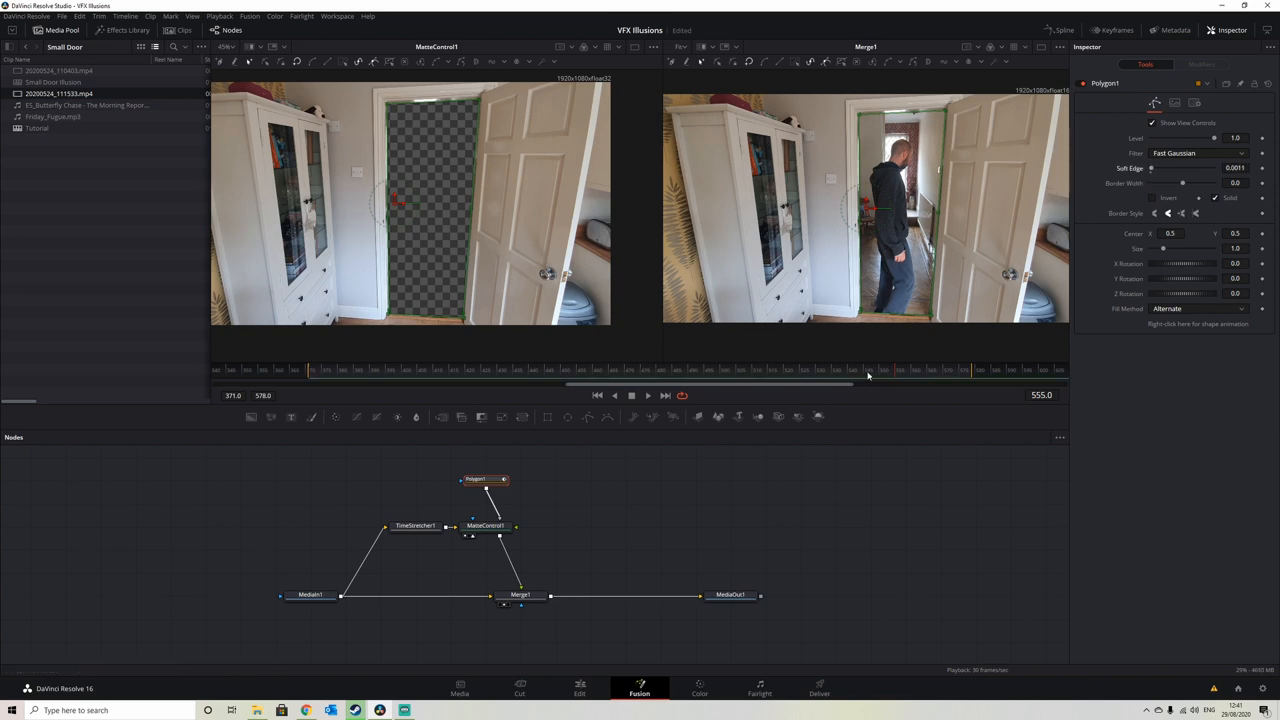
{"action": "left_click", "coordinate": [545, 366]}
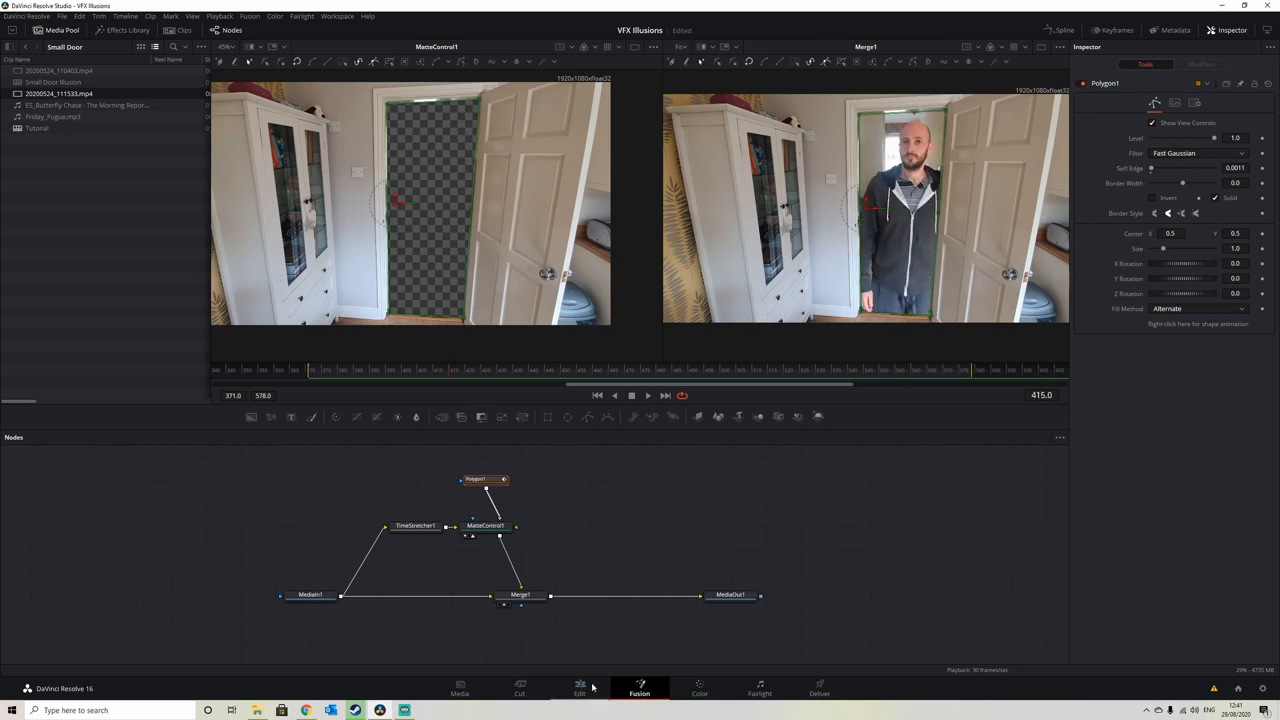
Switch to the Edit page showing the split doorway timeline.
{"action": "left_click", "coordinate": [579, 688]}
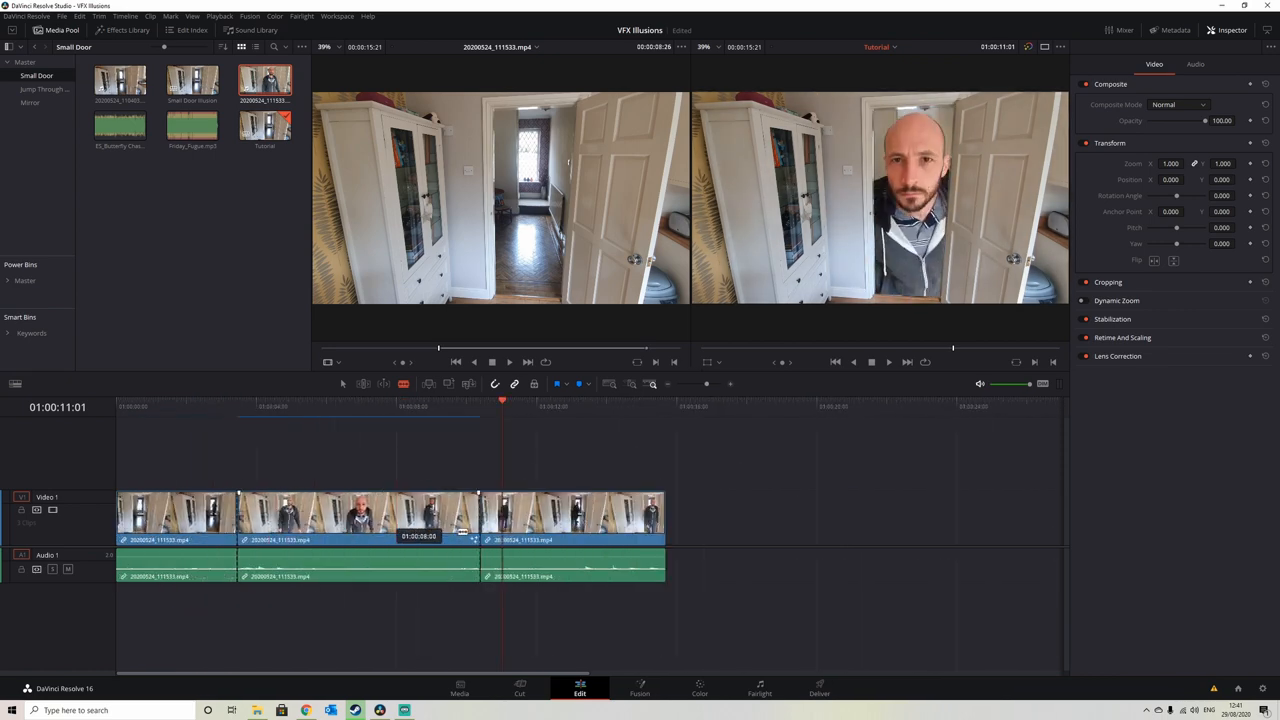
Open Video Transitions, add a Cross Dissolve between clips two and three, and preview it.
{"action": "left_click", "coordinate": [127, 30]}
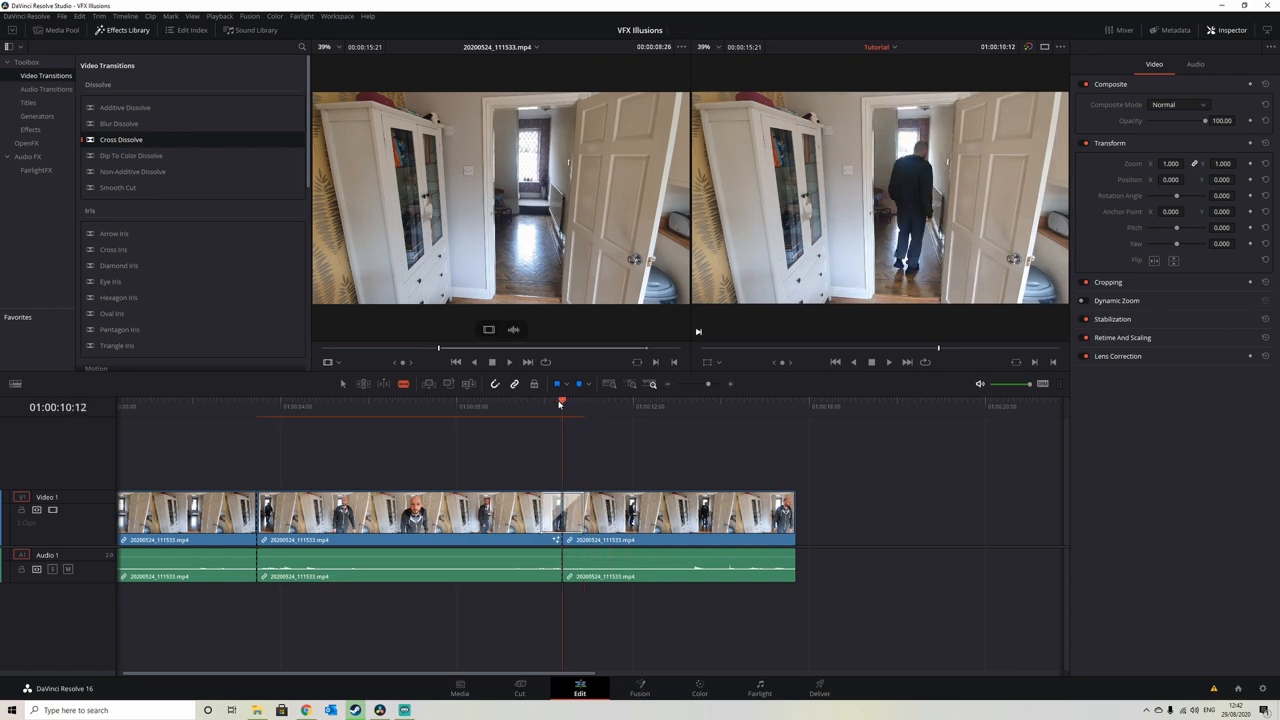
{"action": "left_click", "coordinate": [791, 400]}
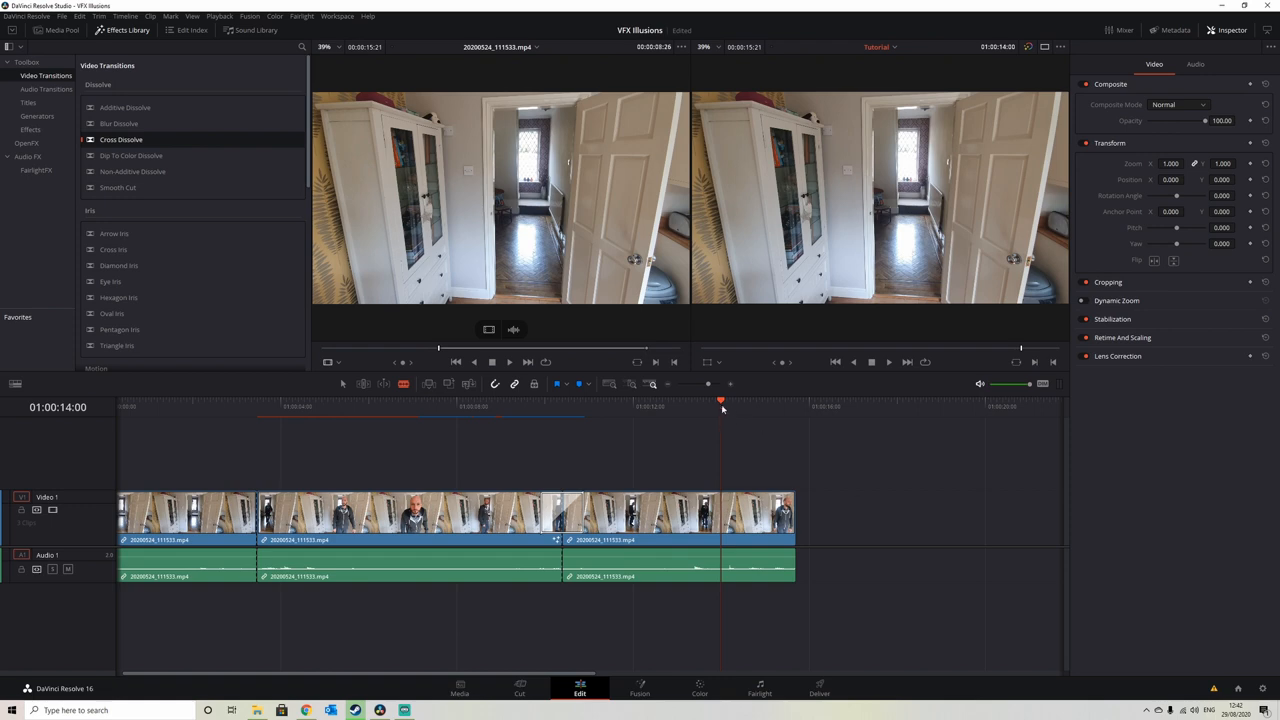
{"action": "left_click", "coordinate": [513, 407]}
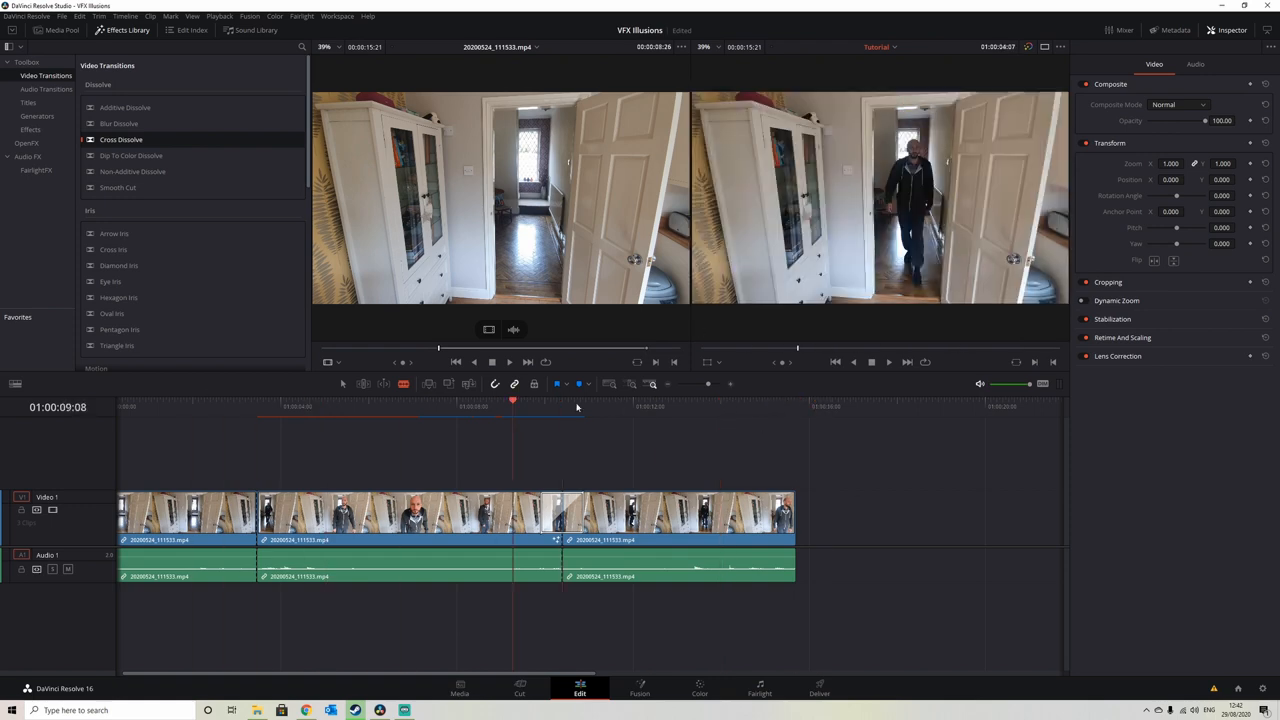